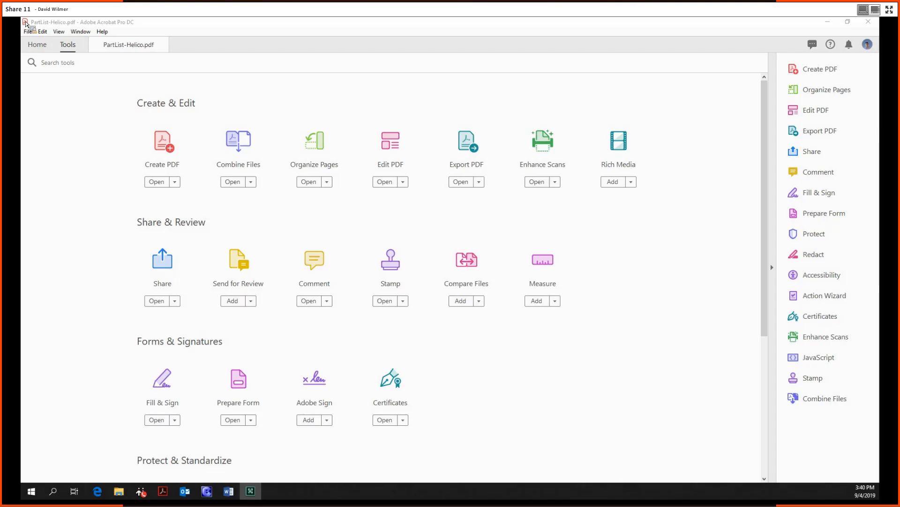
mouse_move(60, 75)
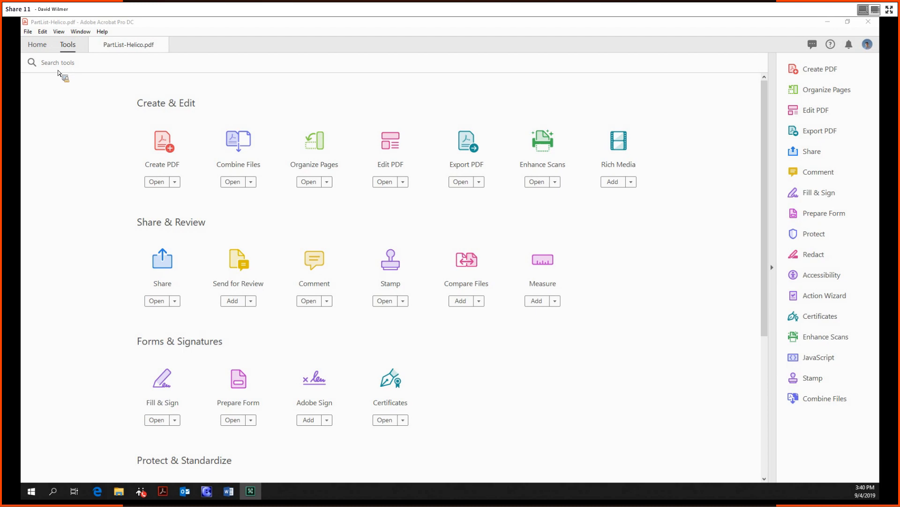
mouse_move(734, 75)
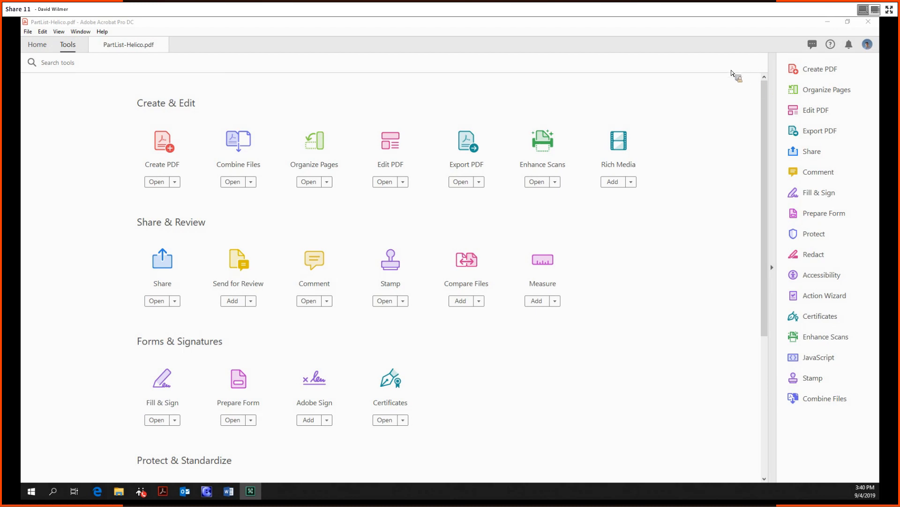
mouse_move(628, 145)
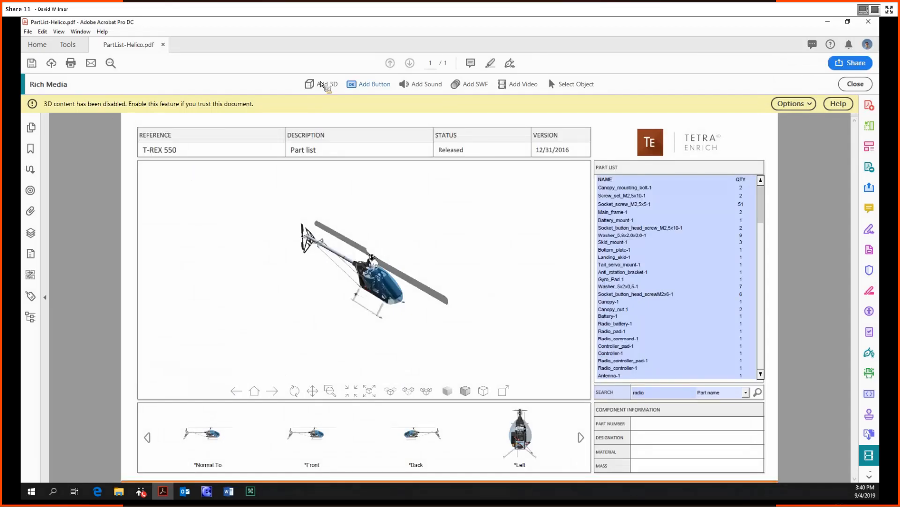
mouse_move(315, 34)
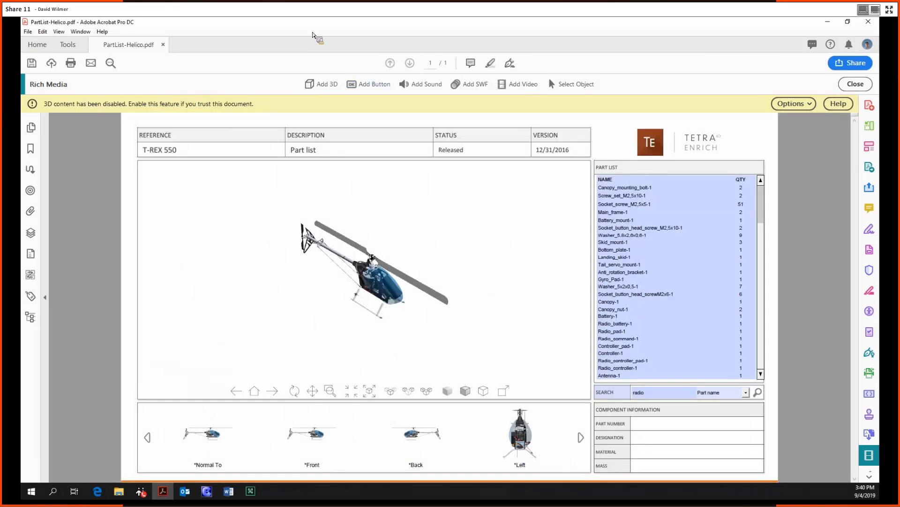
mouse_move(160, 57)
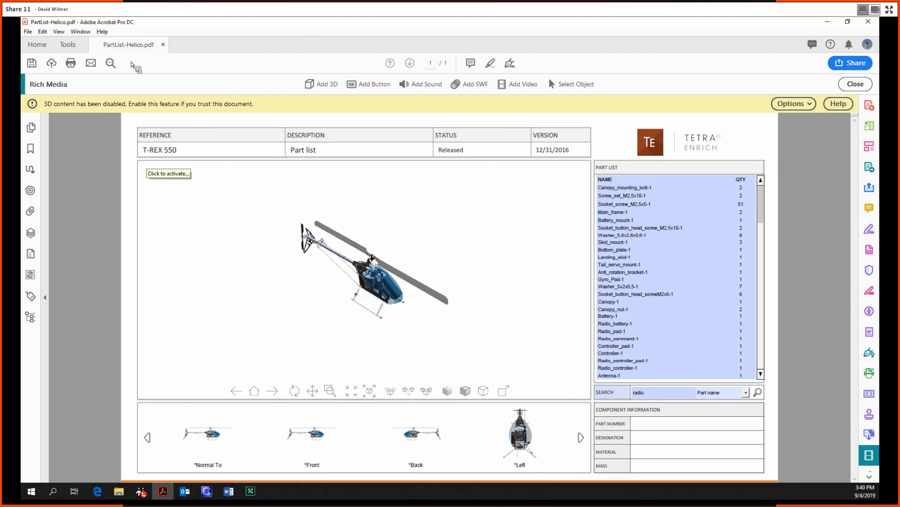
mouse_move(505, 200)
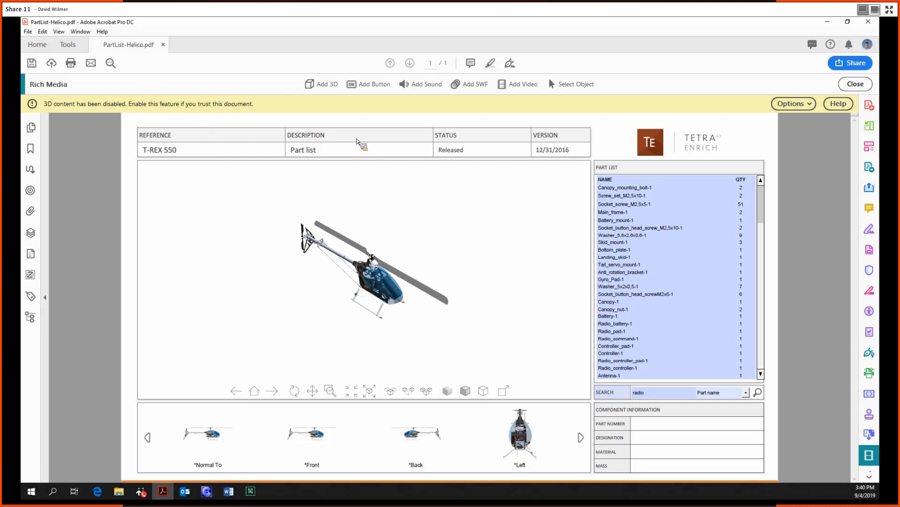
mouse_move(317, 85)
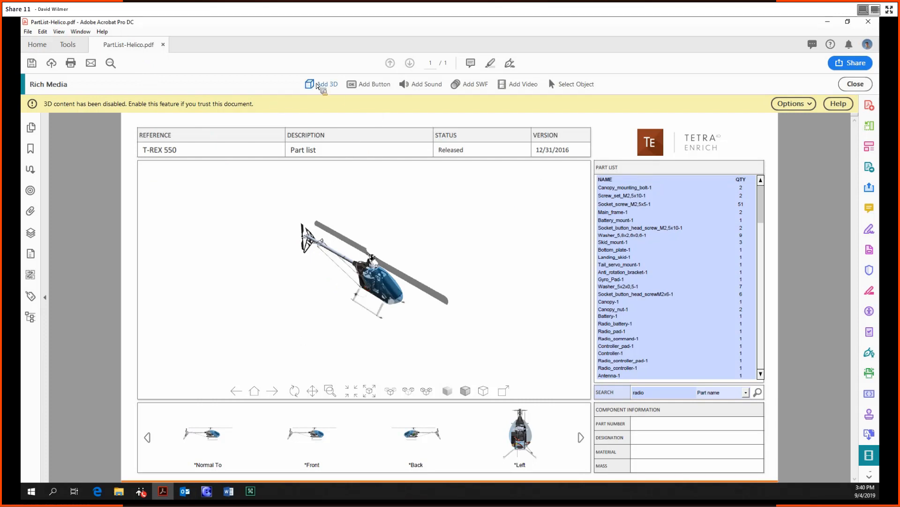
mouse_move(326, 84)
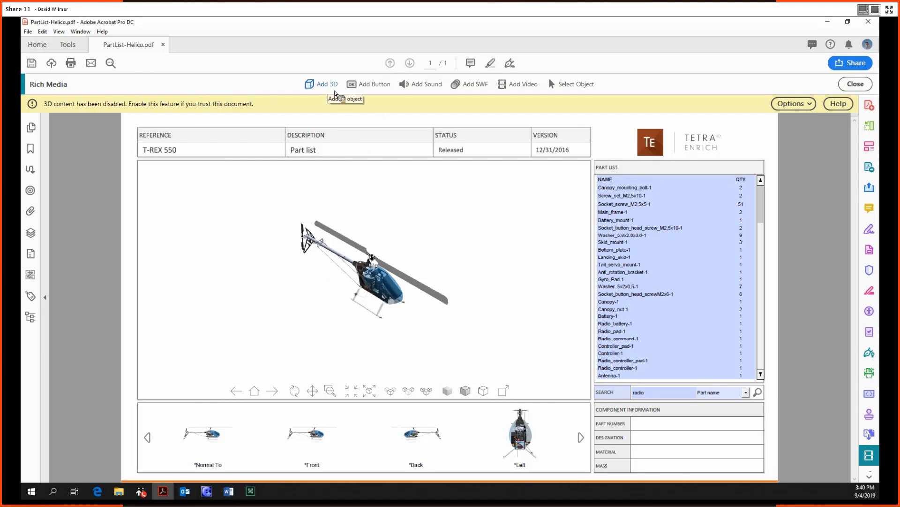
mouse_move(321, 86)
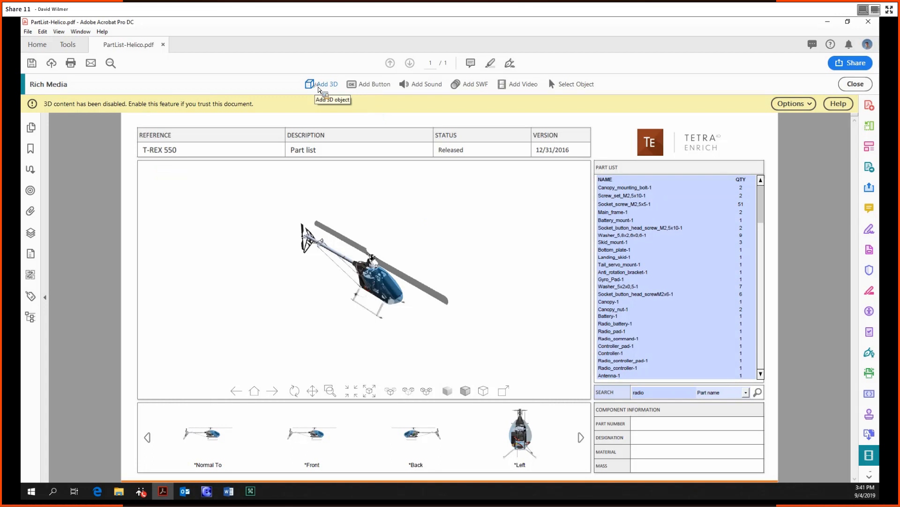
mouse_move(369, 190)
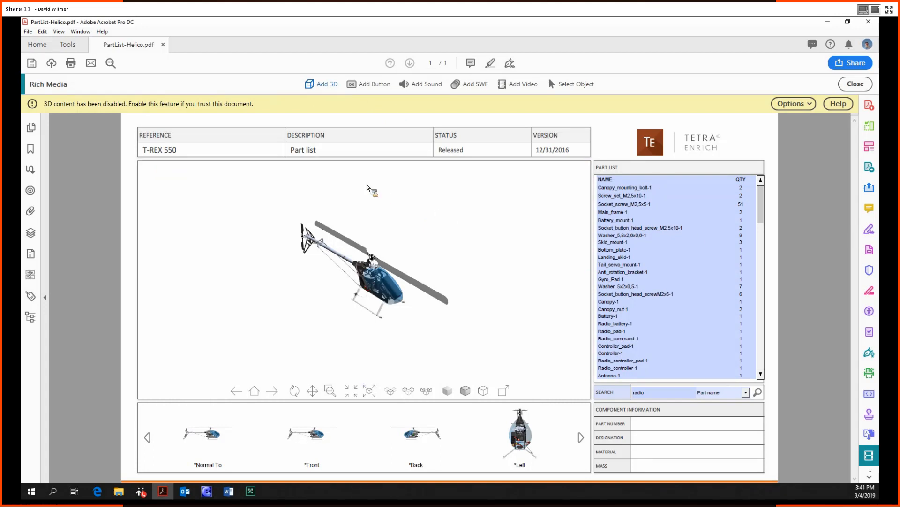
mouse_move(426, 196)
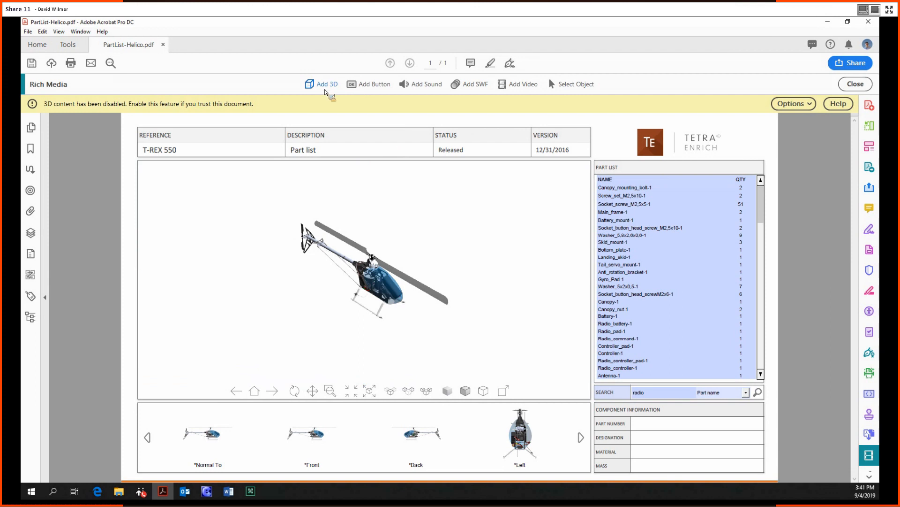
mouse_move(97, 119)
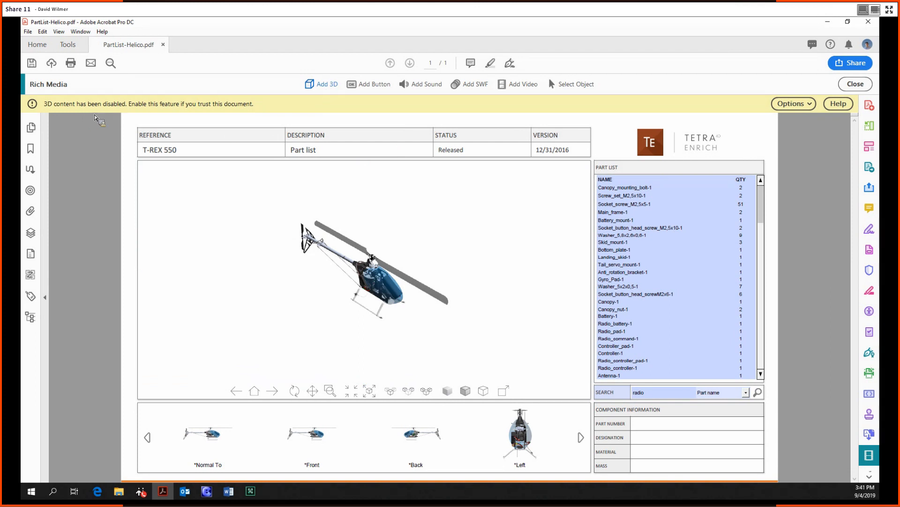
mouse_move(155, 75)
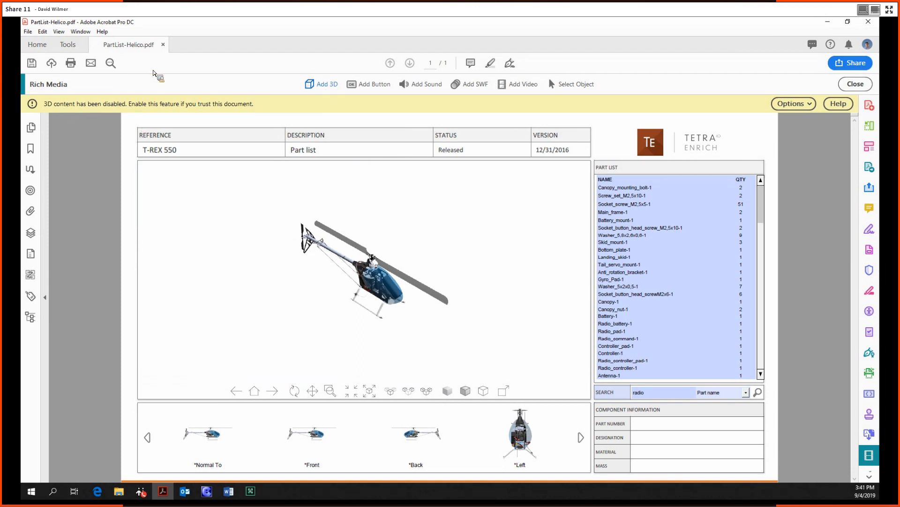
mouse_move(102, 496)
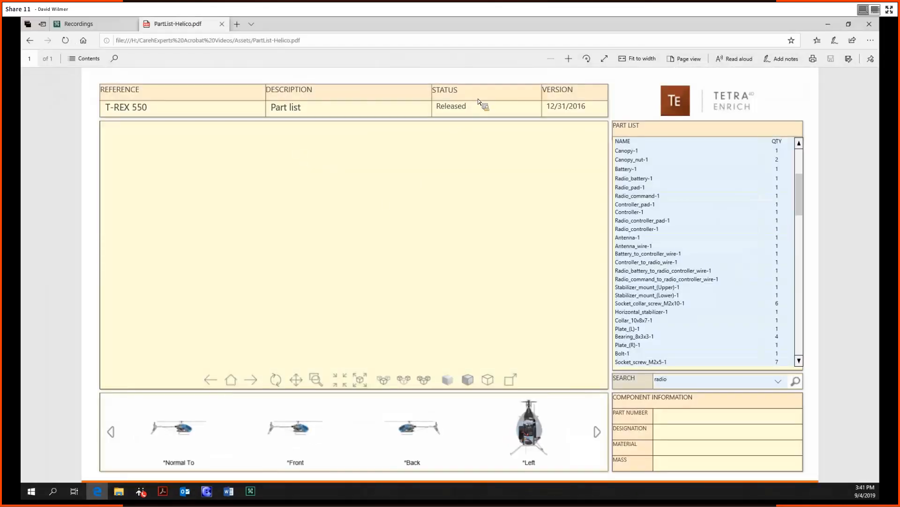
mouse_move(617, 150)
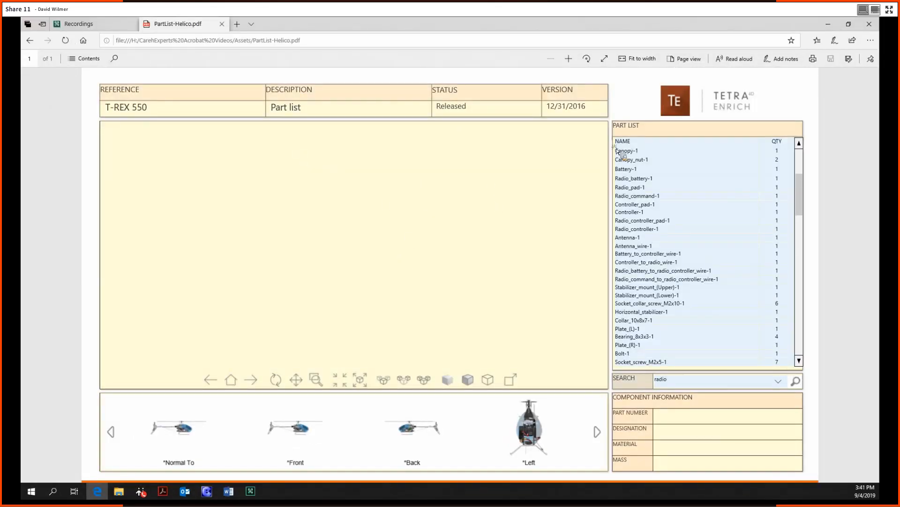
mouse_move(391, 297)
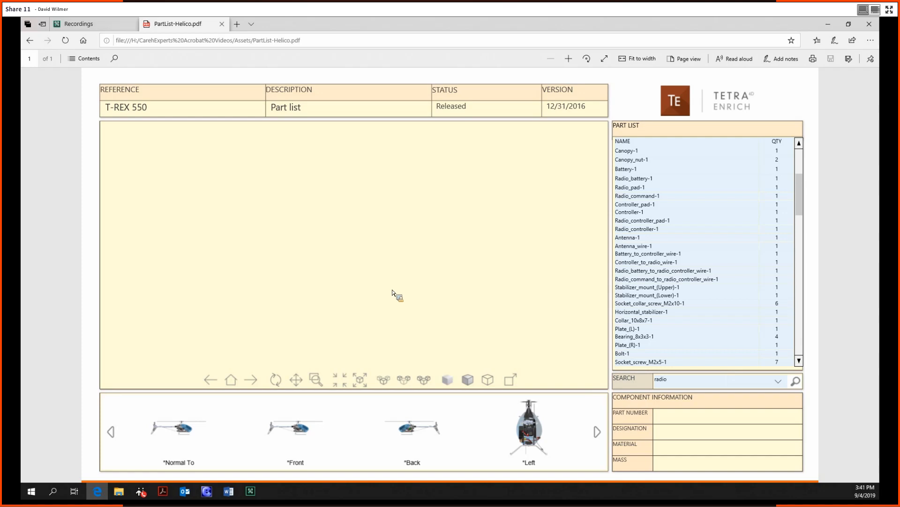
mouse_move(359, 169)
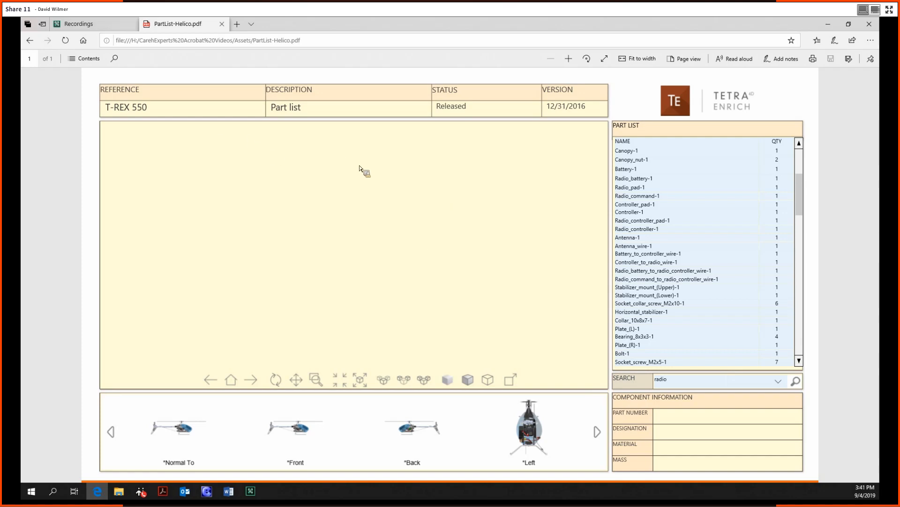
mouse_move(506, 206)
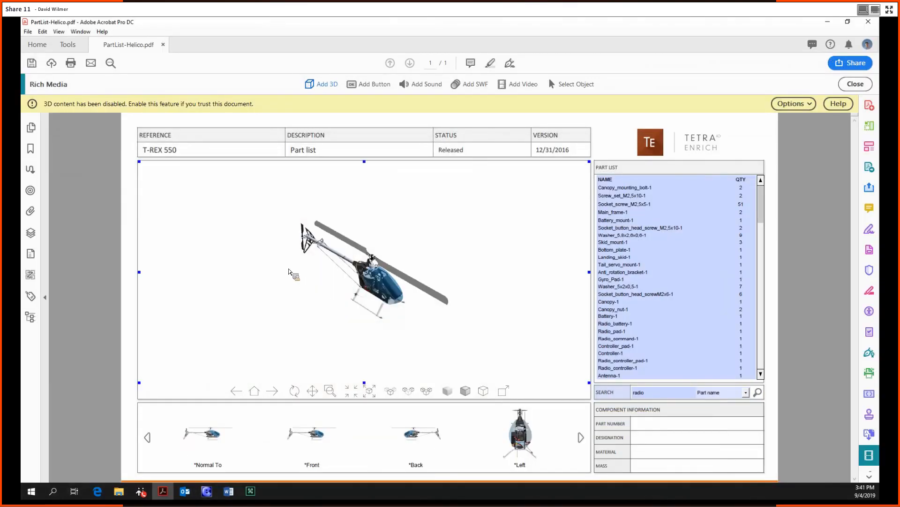
mouse_move(769, 112)
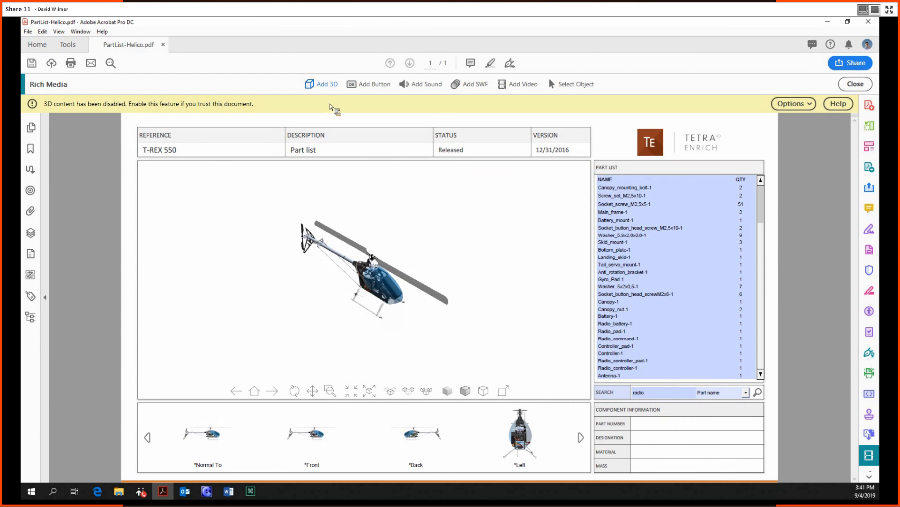
Check the 3D notice's Options list, then reach Preferences from the Edit menu.
left_click(794, 103)
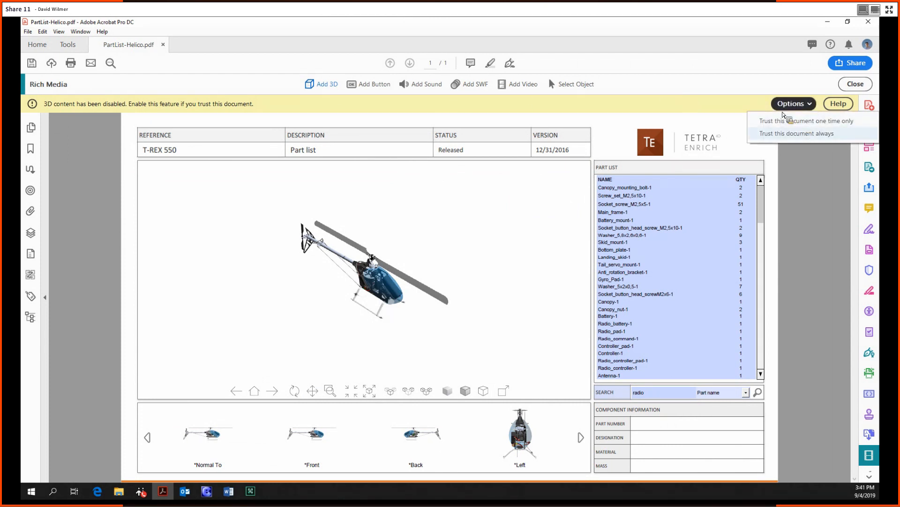
left_click(27, 31)
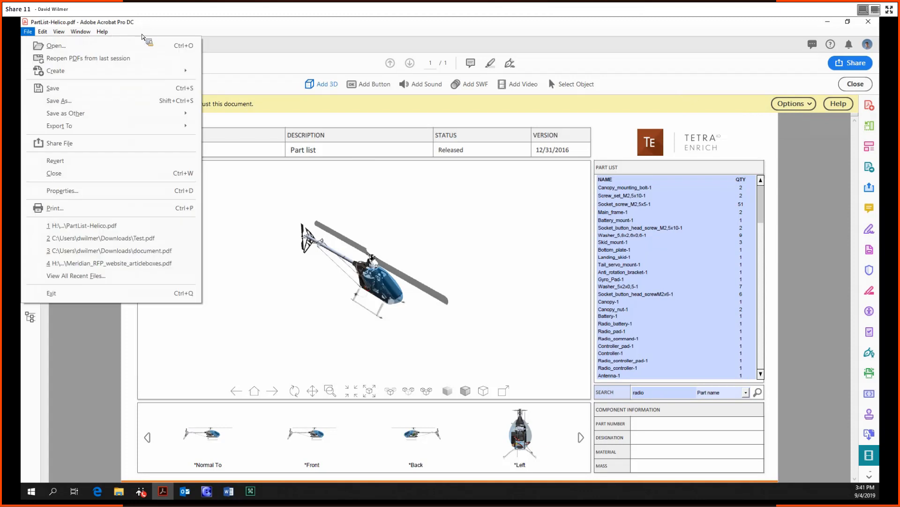
mouse_move(129, 181)
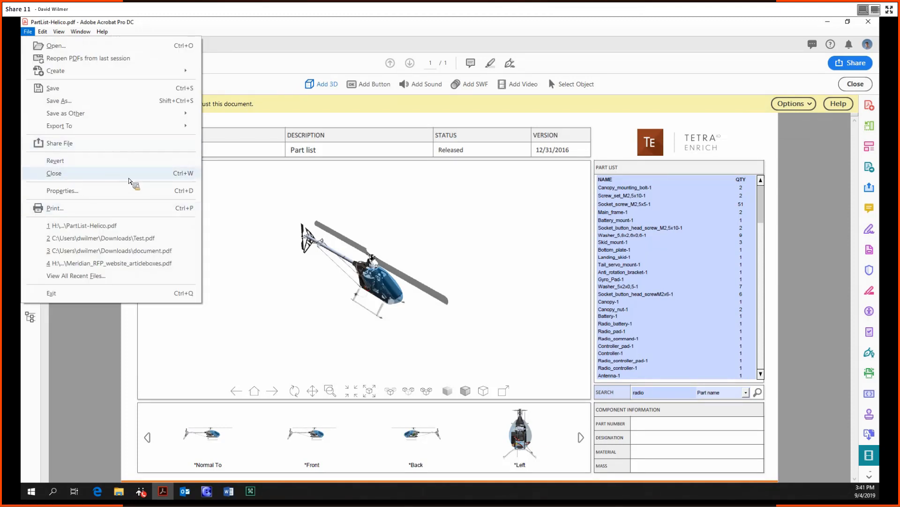
left_click(42, 32)
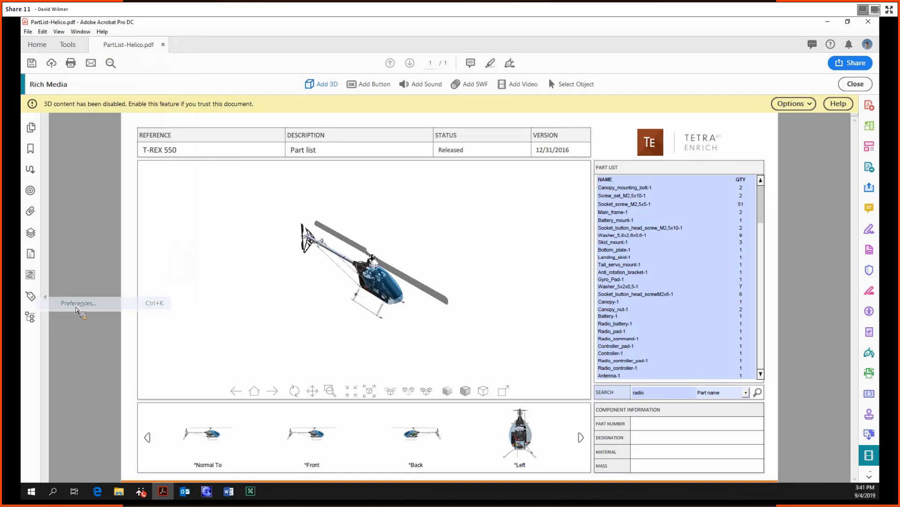
Enable playing of 3D content in 3D & Multimedia preferences and activate the helicopter model.
left_click(78, 303)
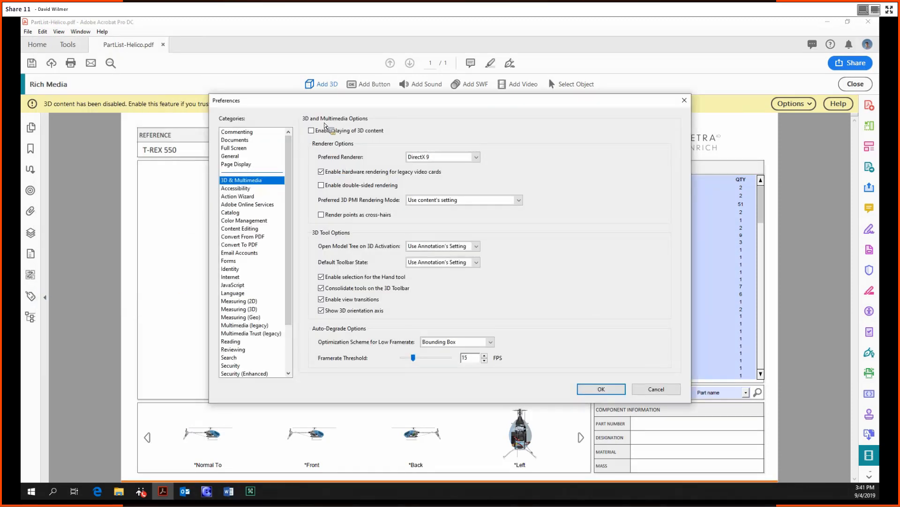
left_click(311, 130)
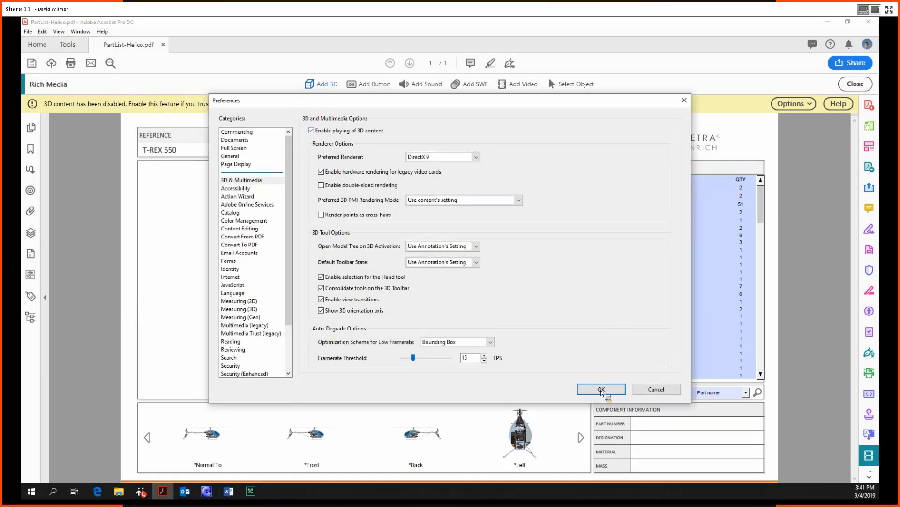
left_click(600, 388)
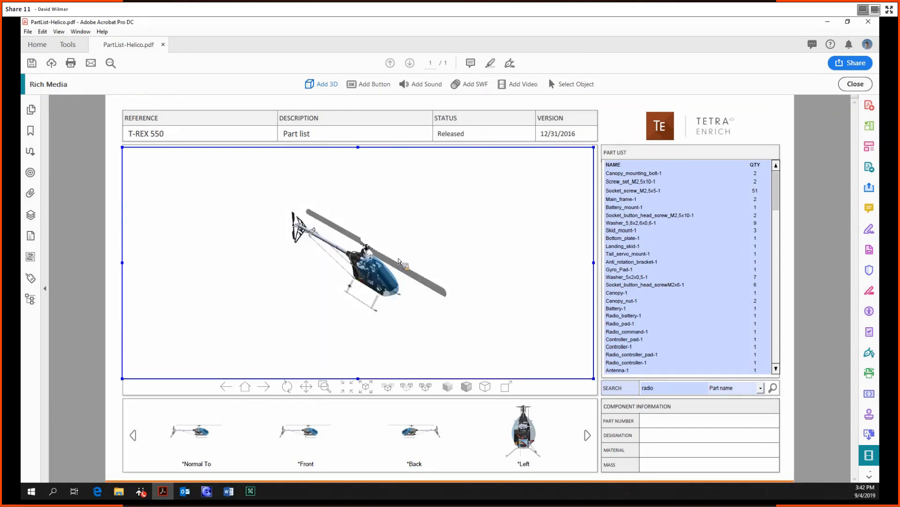
mouse_move(810, 88)
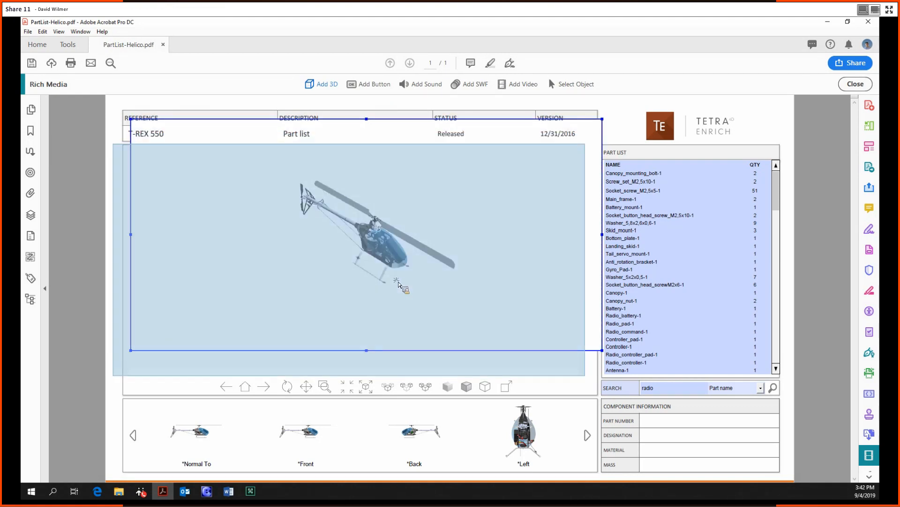
left_click(856, 83)
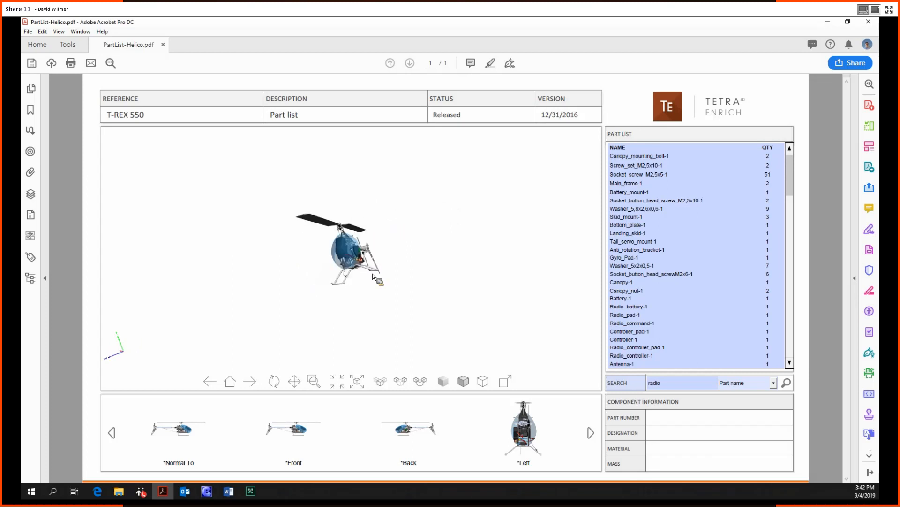
Show the helicopter in Normal To and Left views, then advance through further saved views.
left_click(178, 428)
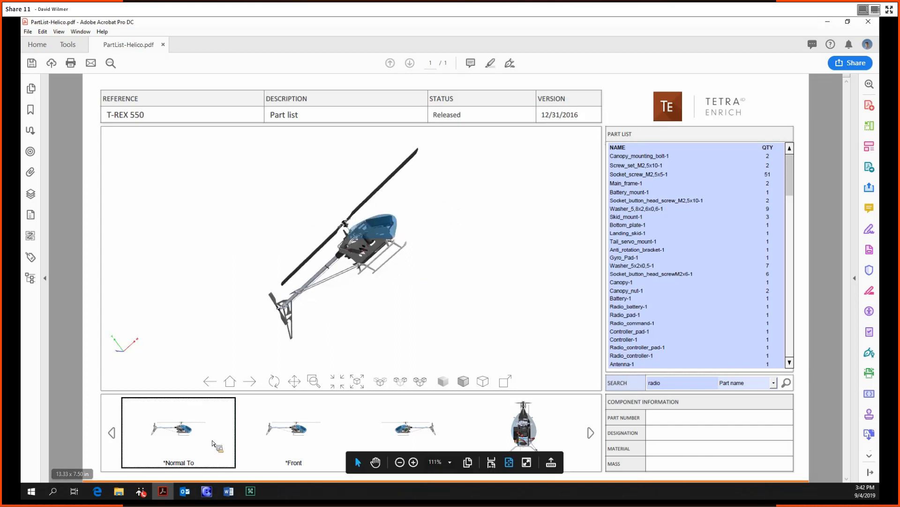
left_click(590, 432)
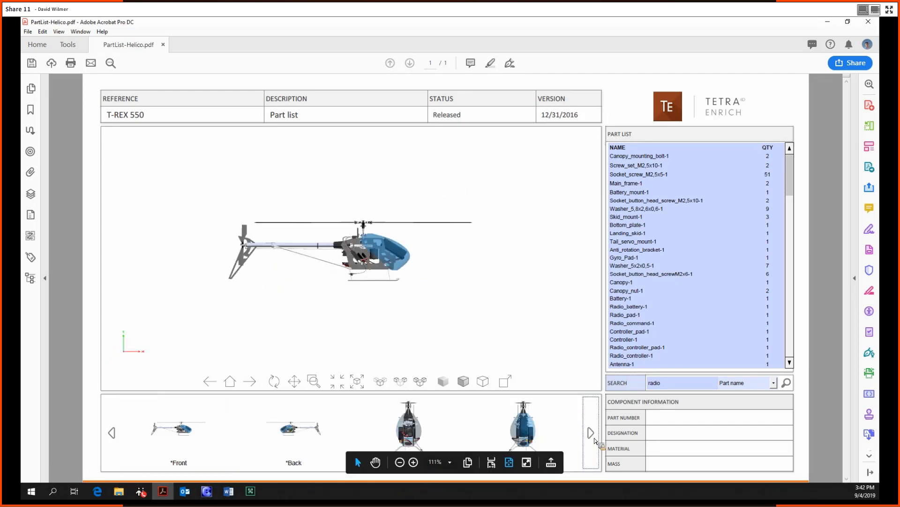
left_click(409, 425)
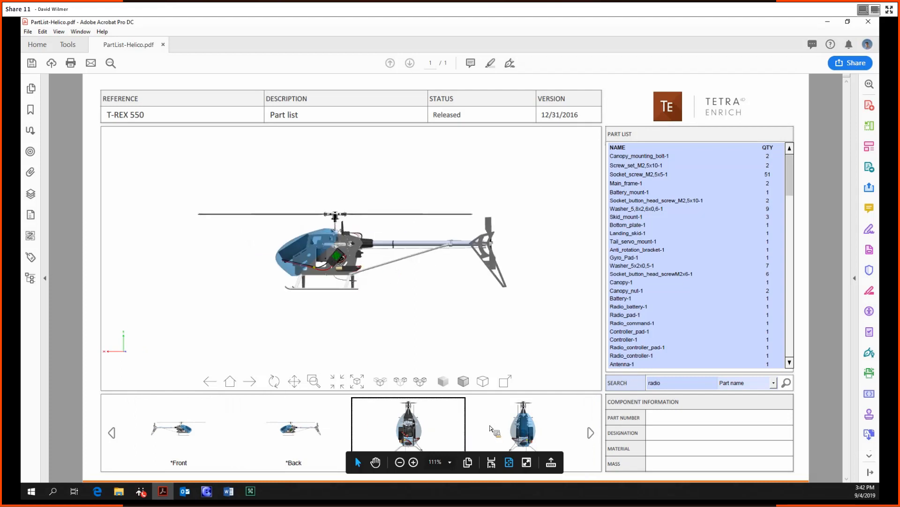
left_click(249, 381)
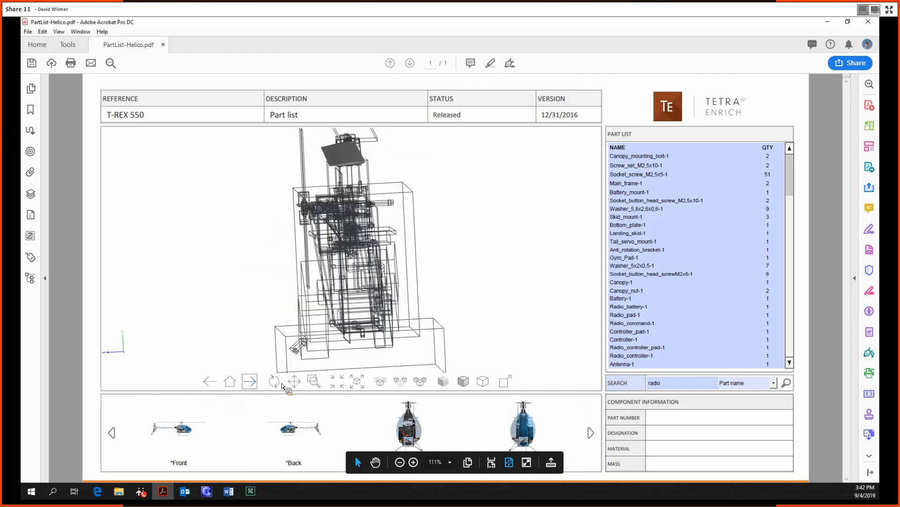
left_click(337, 381)
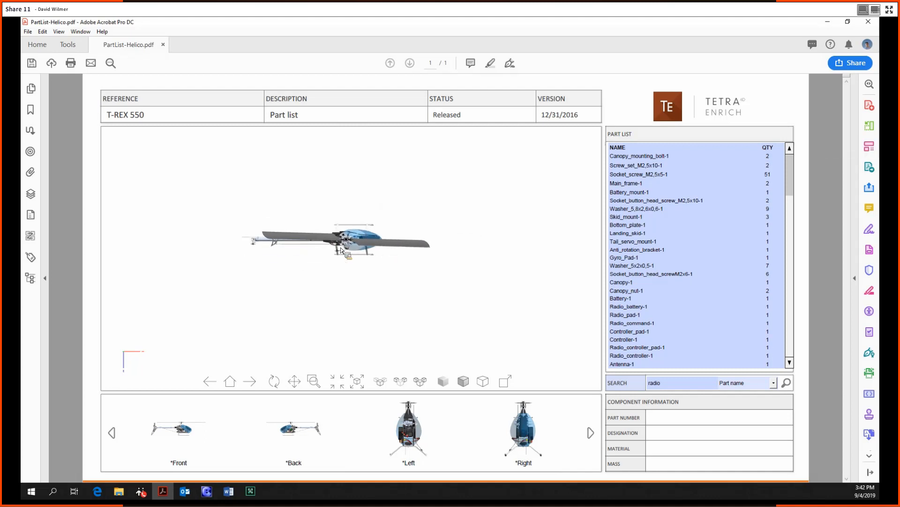
mouse_move(229, 236)
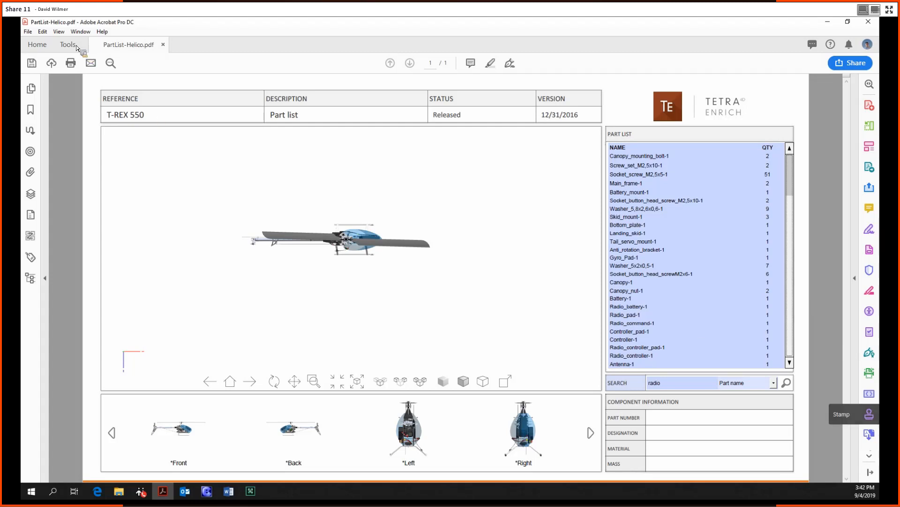
Insert a blank page via Organize Pages so the part list gains page 2.
left_click(67, 44)
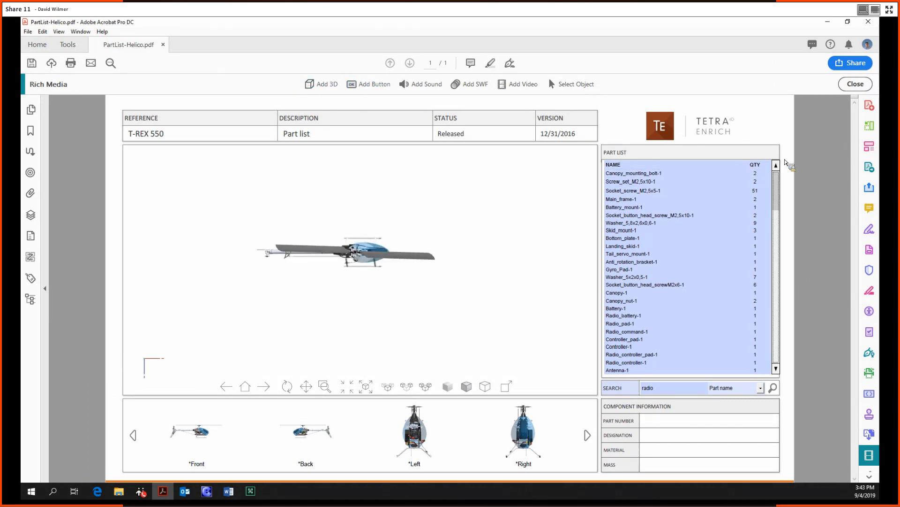
left_click(869, 125)
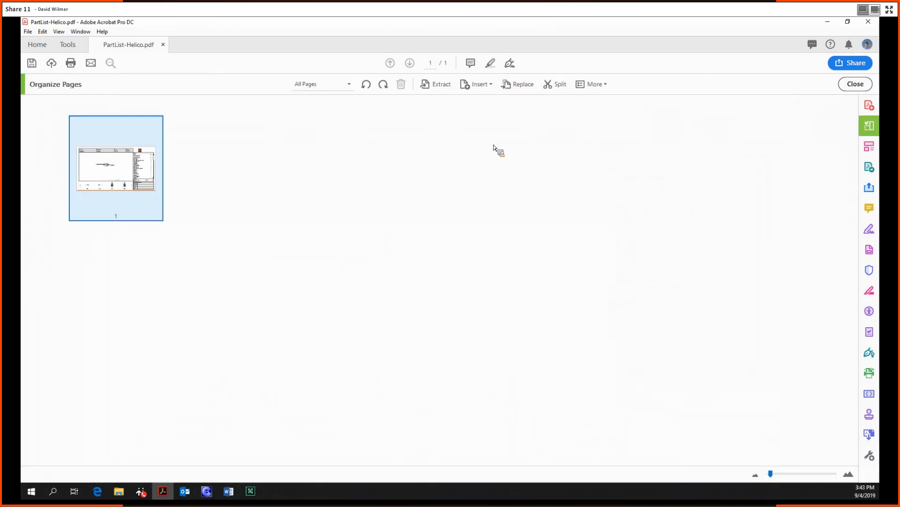
left_click(480, 84)
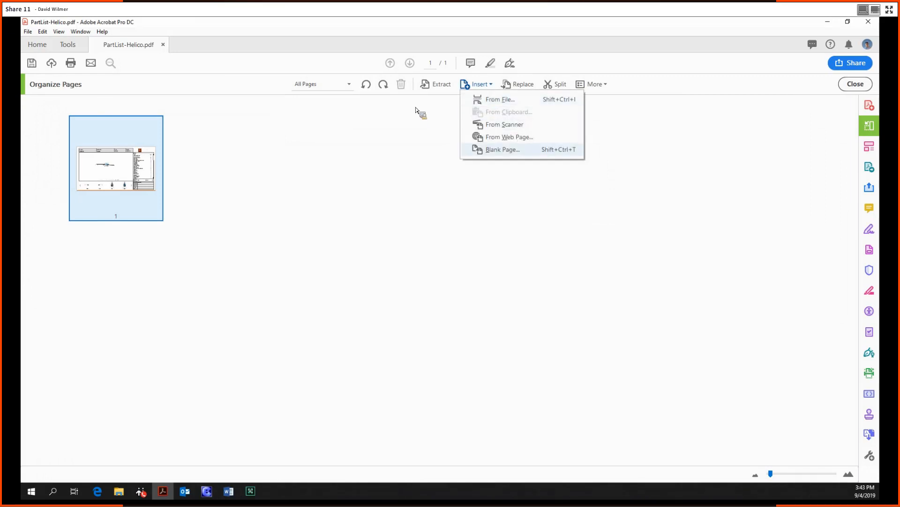
left_click(502, 149)
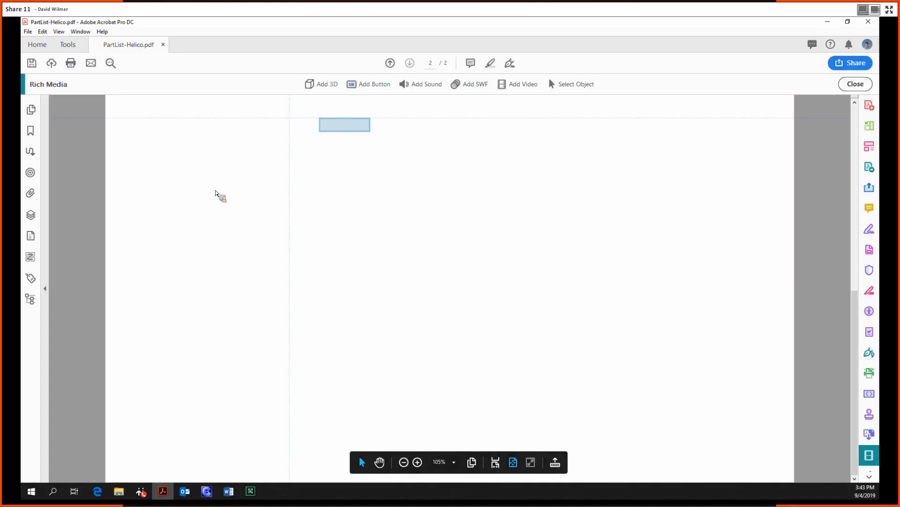
Place Button1 near the top of page 2 and bring up its Button Properties.
left_click(374, 83)
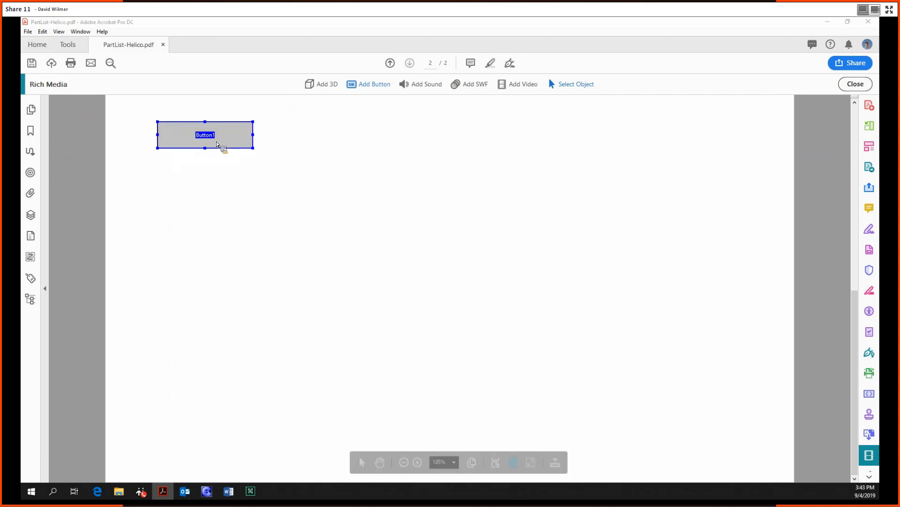
double_click(206, 134)
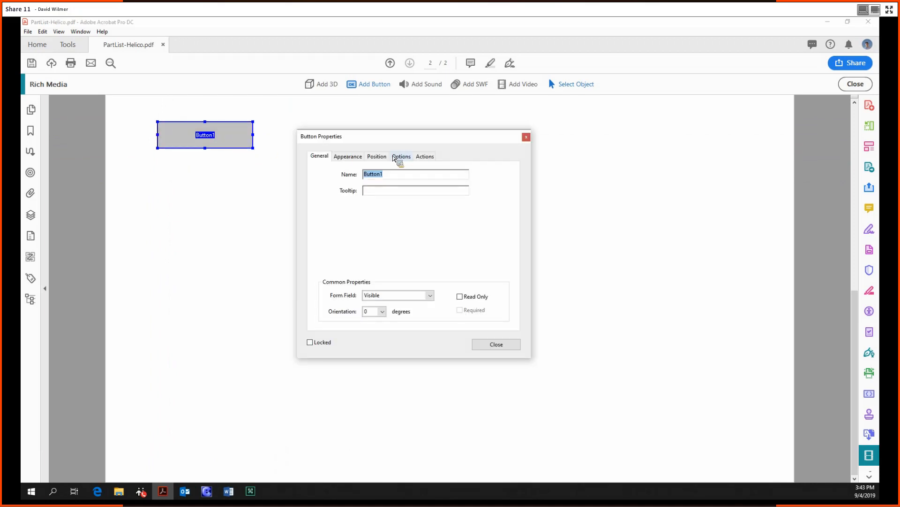
Give the button the label 'Click me' on the Options tab.
left_click(400, 156)
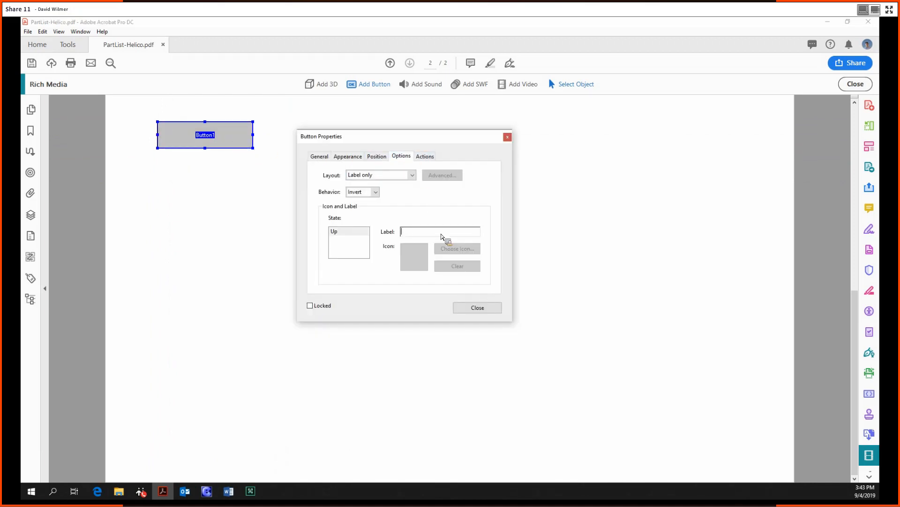
type("Click")
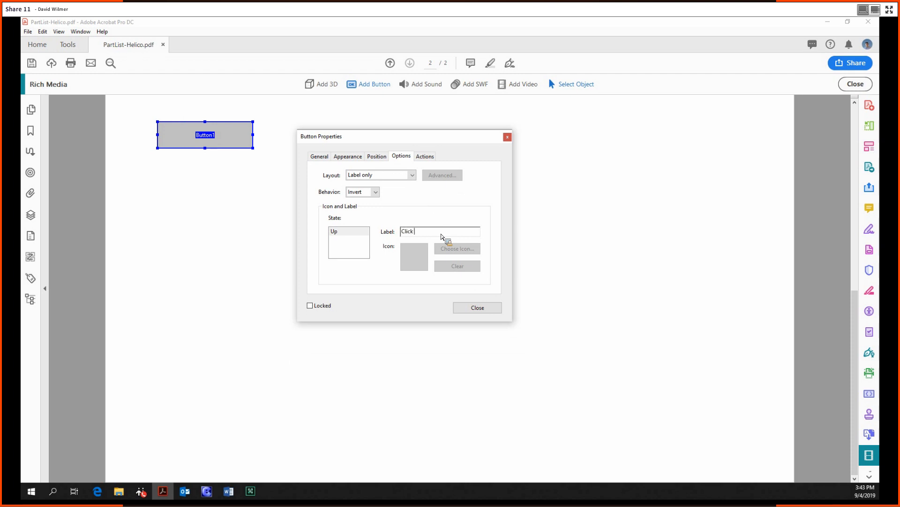
type("me")
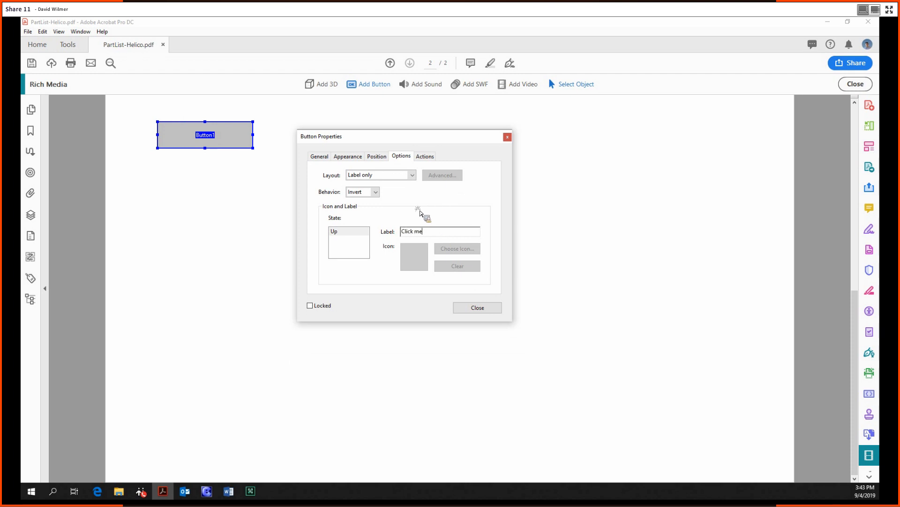
Choose 'Go to a page view' as the button's mouse-up action.
left_click(424, 156)
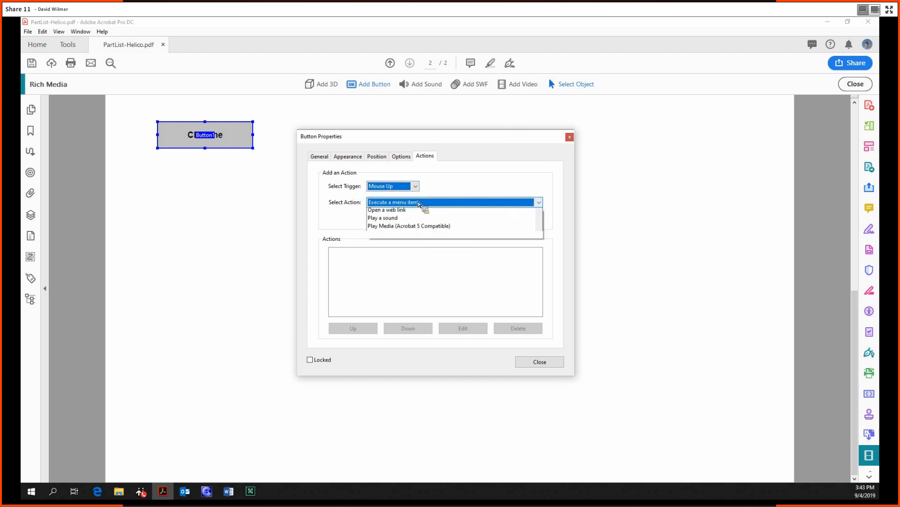
scroll("down", 3)
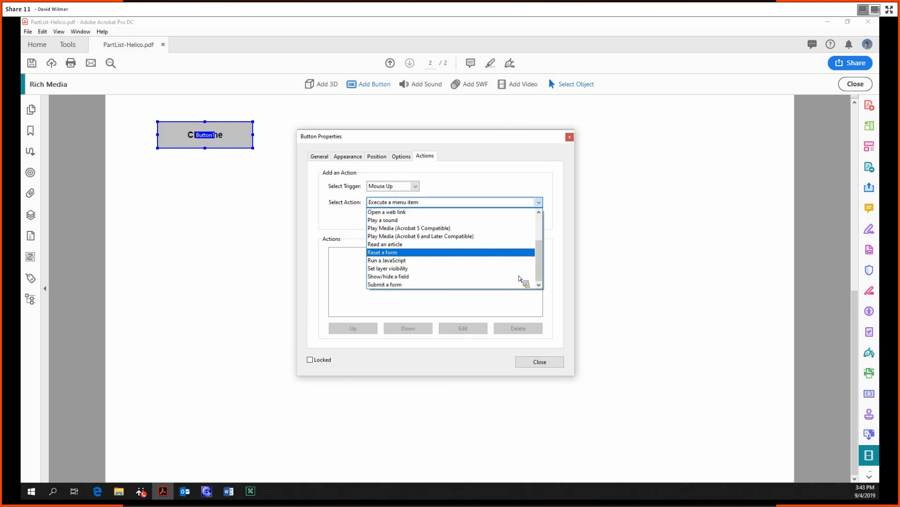
scroll("up", 3)
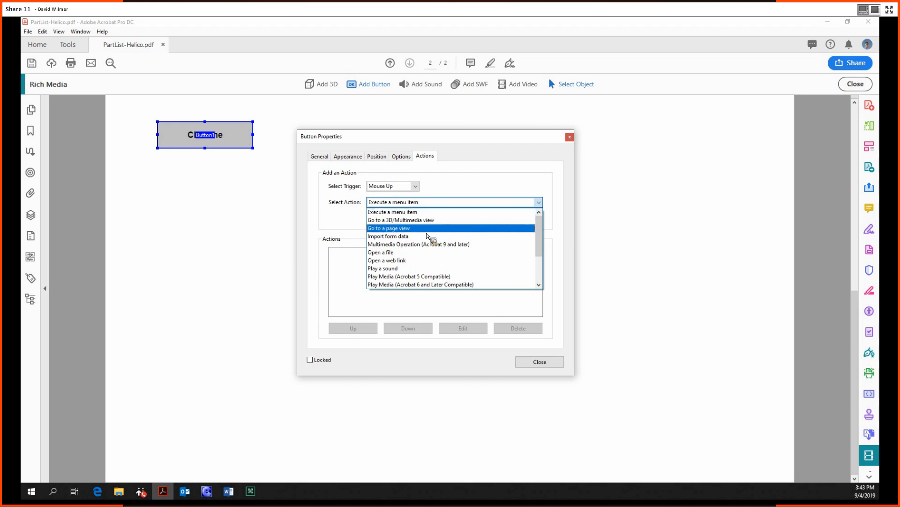
scroll("down", 3)
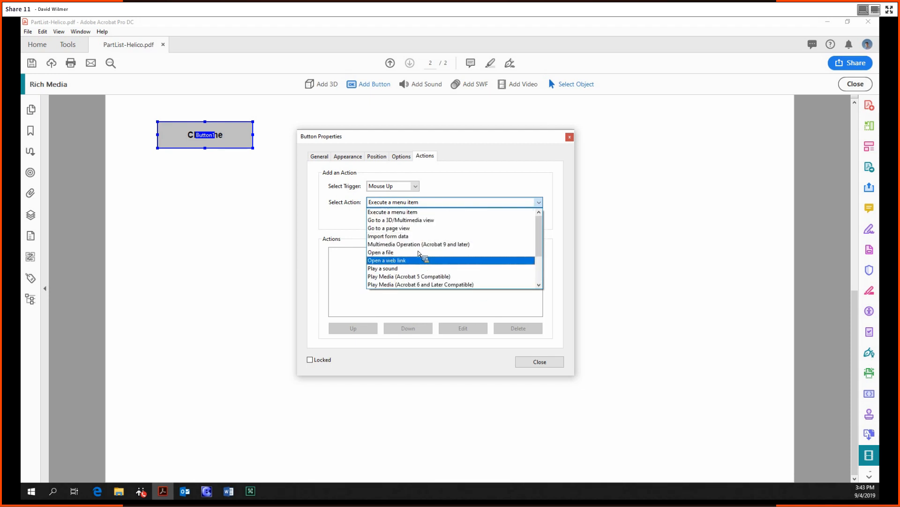
left_click(390, 227)
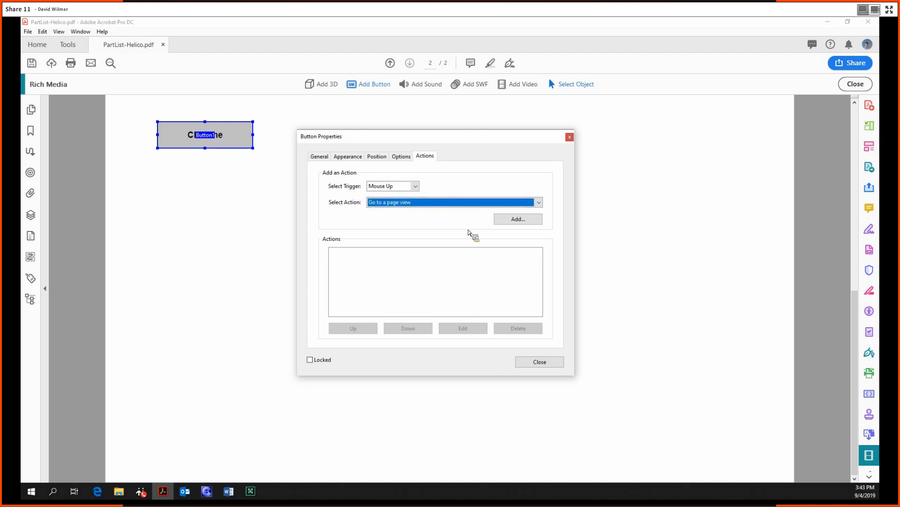
mouse_move(457, 202)
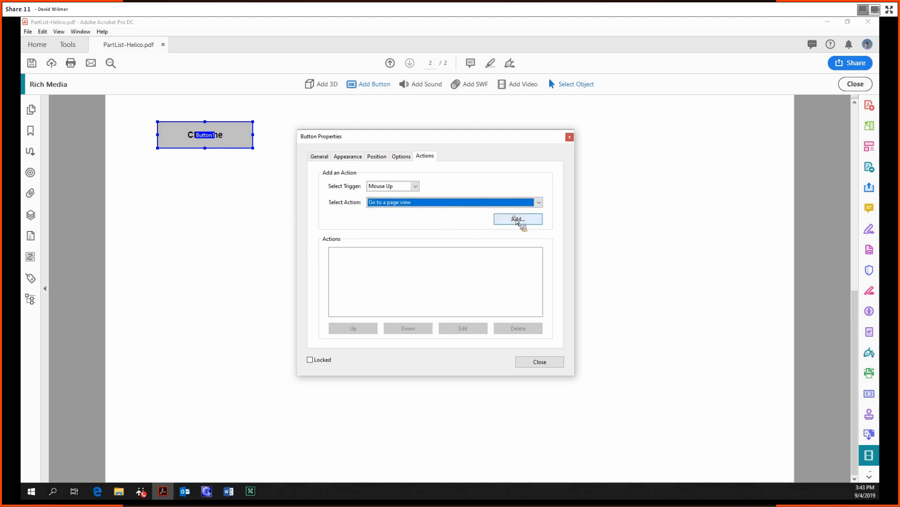
Add a page-view link from the current view, then delete that page 2 destination.
left_click(516, 218)
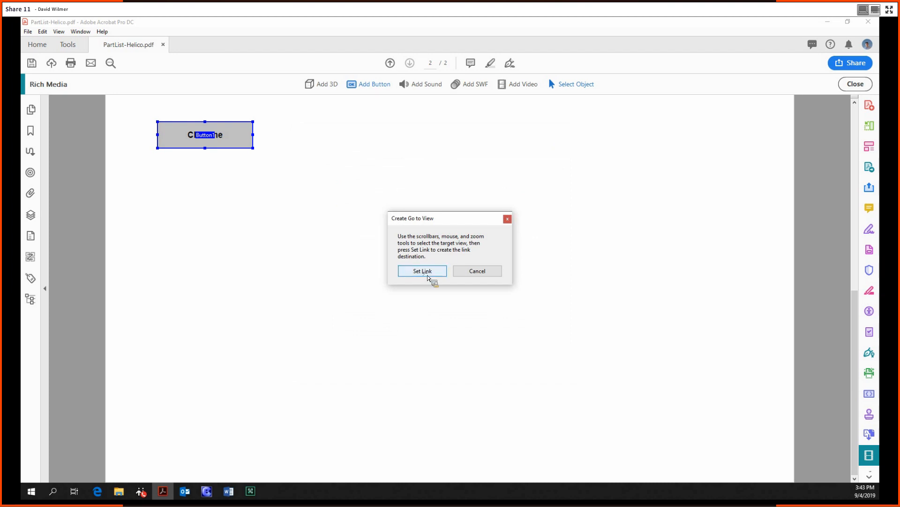
left_click(421, 270)
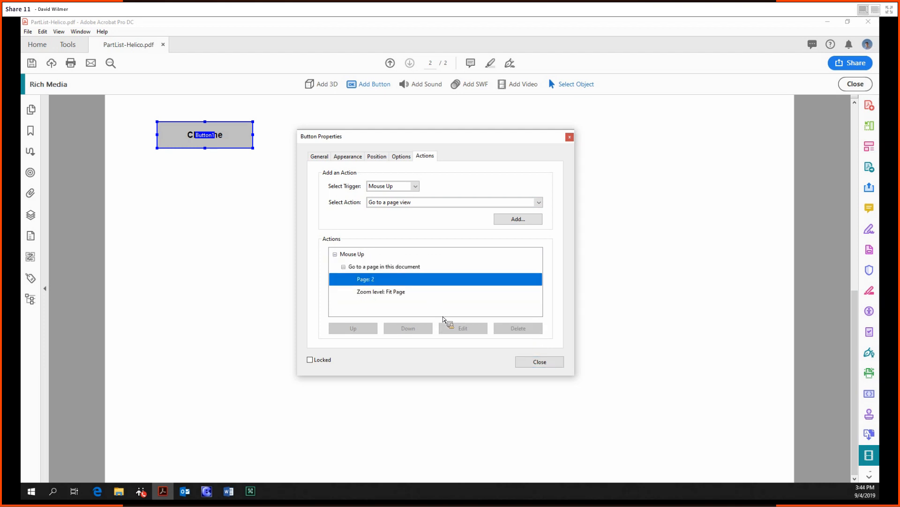
left_click(383, 266)
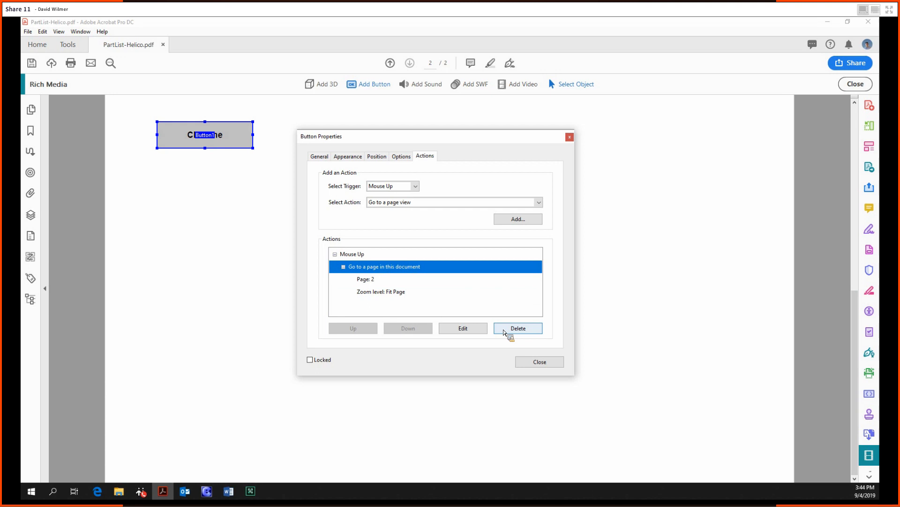
left_click(539, 361)
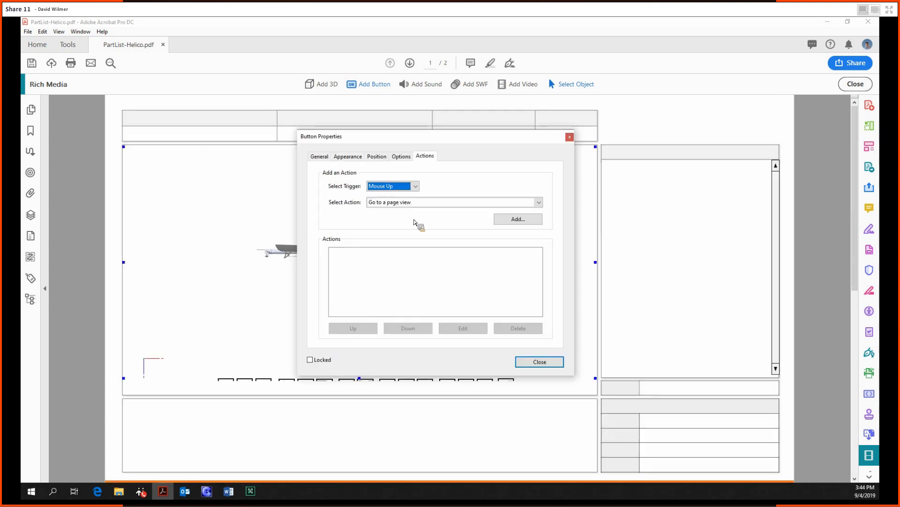
Add the go-to-page action again, targeting page 1 of this document.
left_click(516, 219)
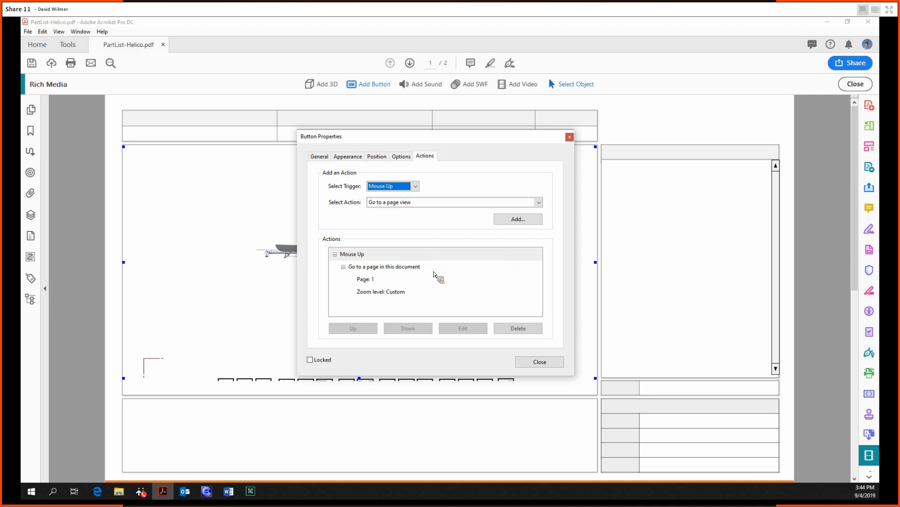
left_click(365, 280)
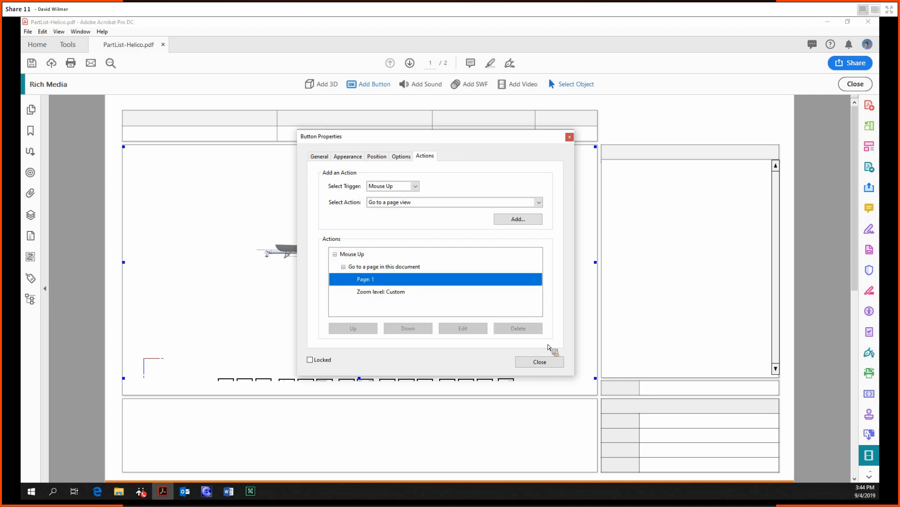
mouse_move(558, 317)
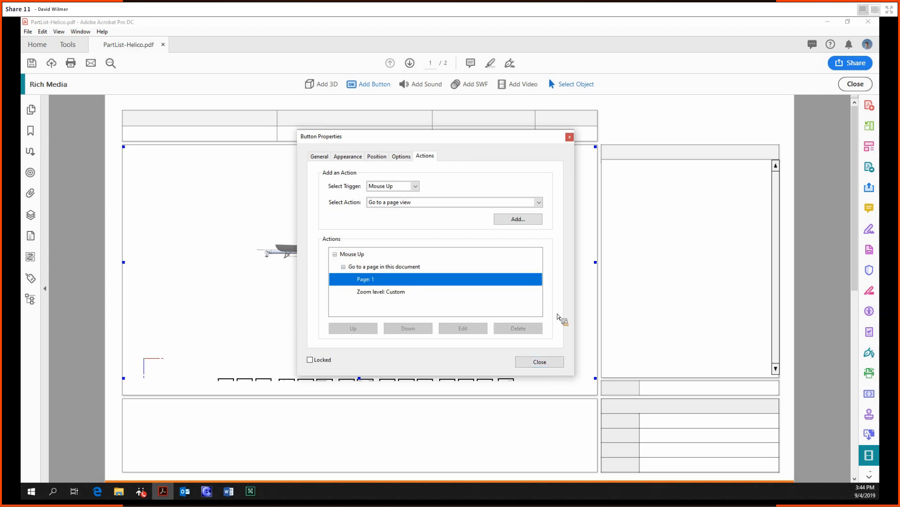
Close Button Properties, accept the read-only warning and return to page 2 for rich media.
left_click(538, 362)
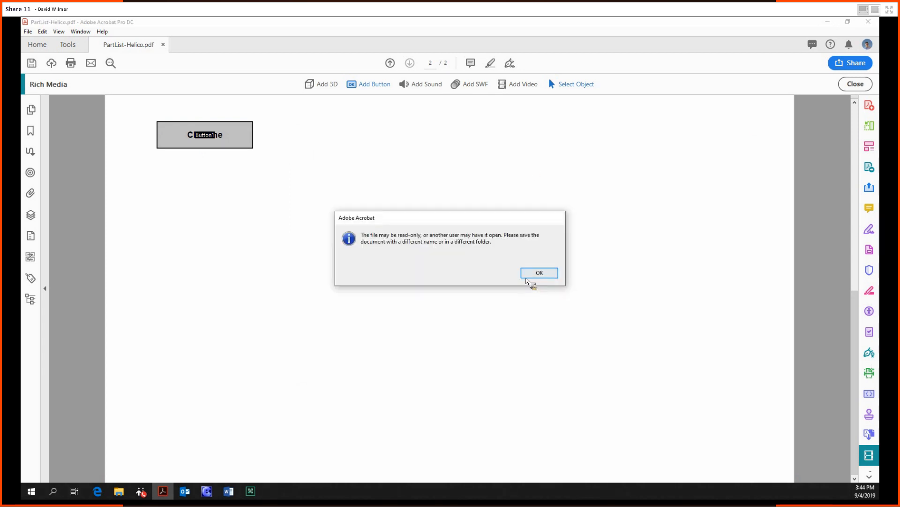
left_click(538, 272)
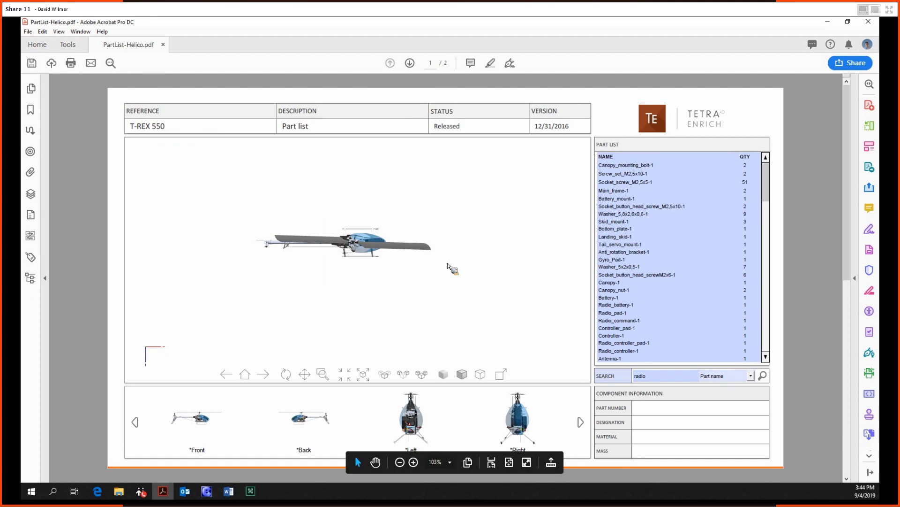
left_click(410, 62)
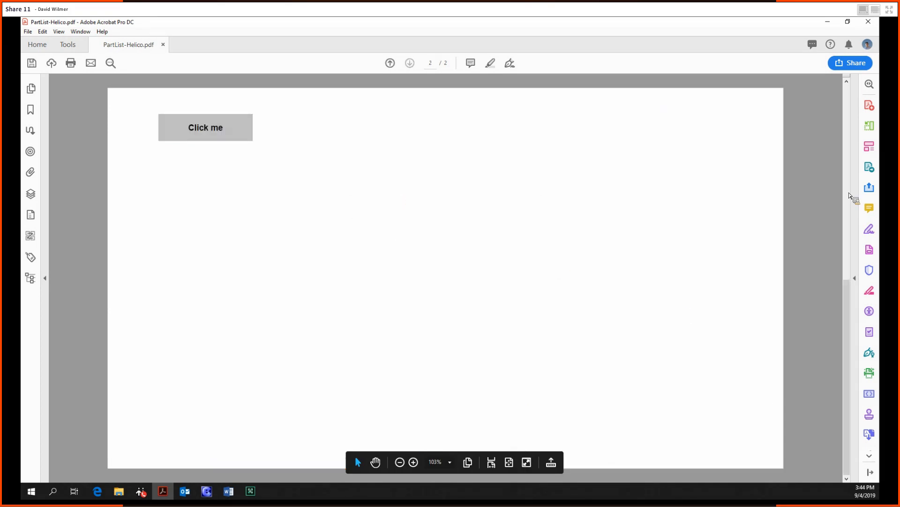
left_click(68, 44)
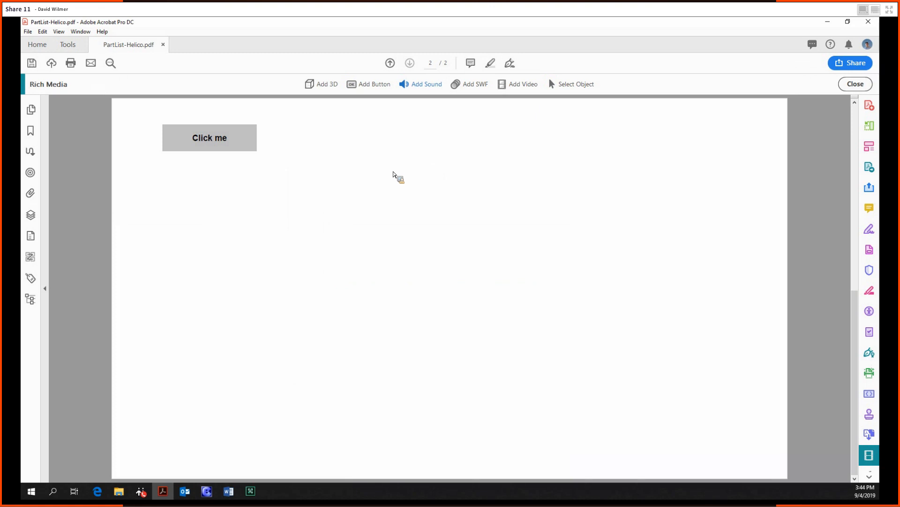
Add the Windows XP startup sound MP3 as a sound player beside the button and activate it.
left_click(425, 83)
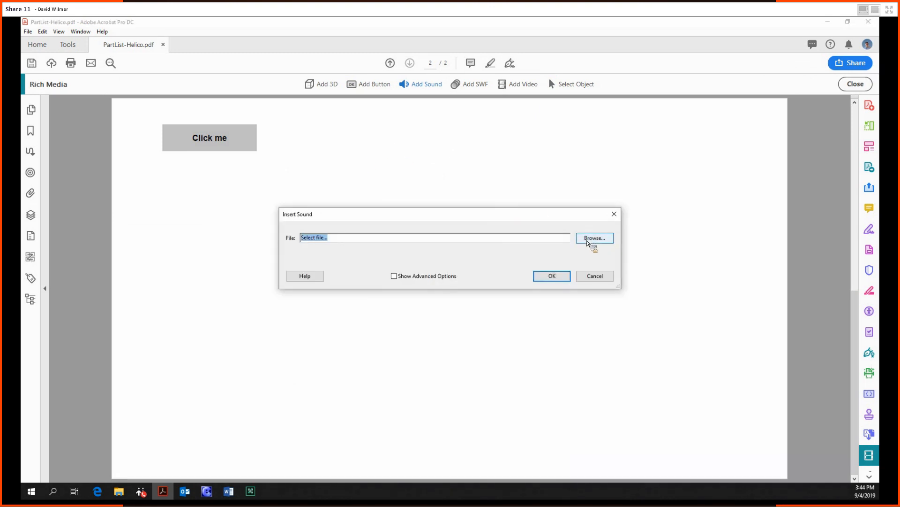
left_click(594, 237)
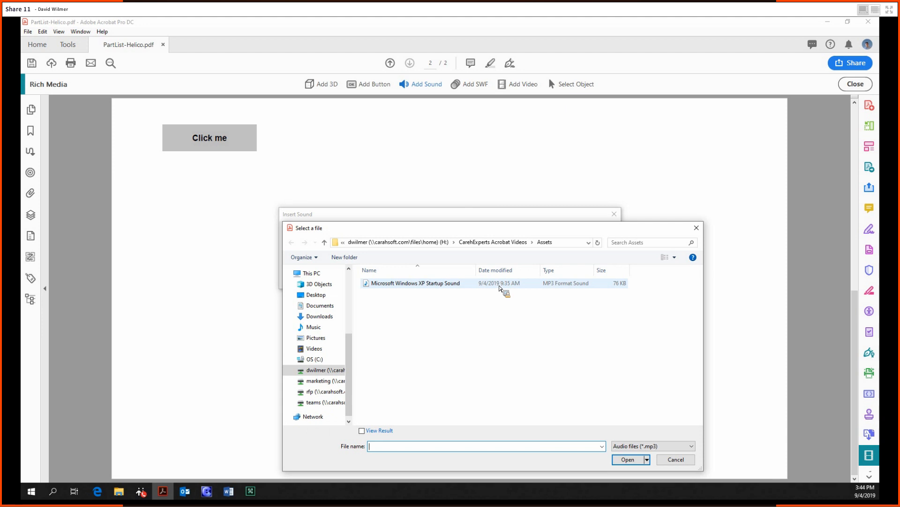
double_click(415, 283)
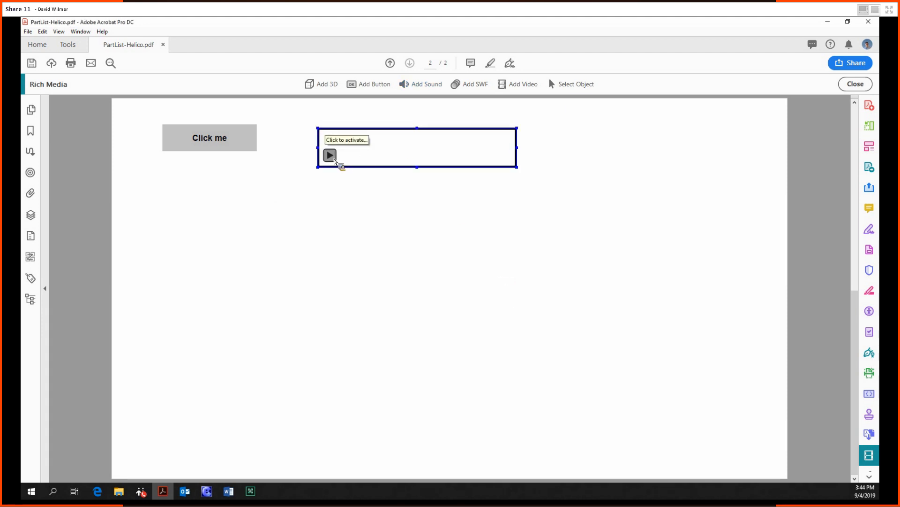
left_click(328, 155)
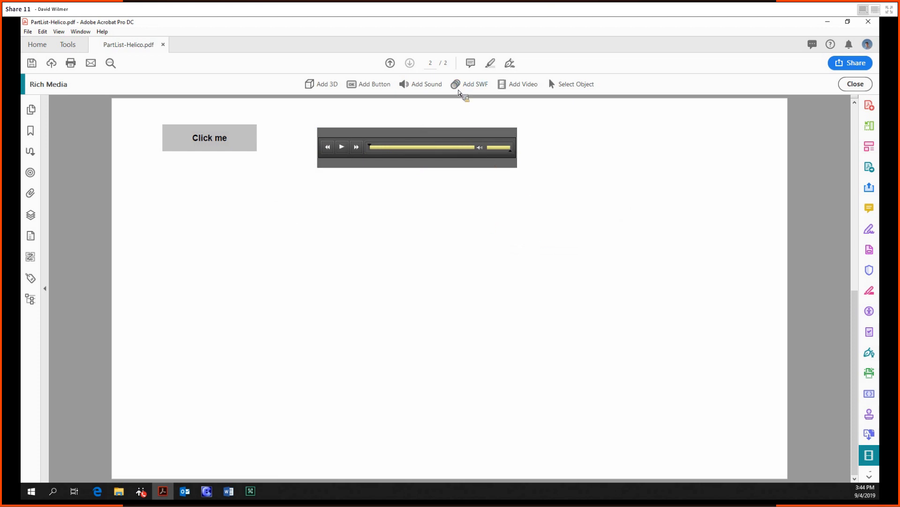
Place an SWF below the sound player and browse for its file.
left_click(470, 83)
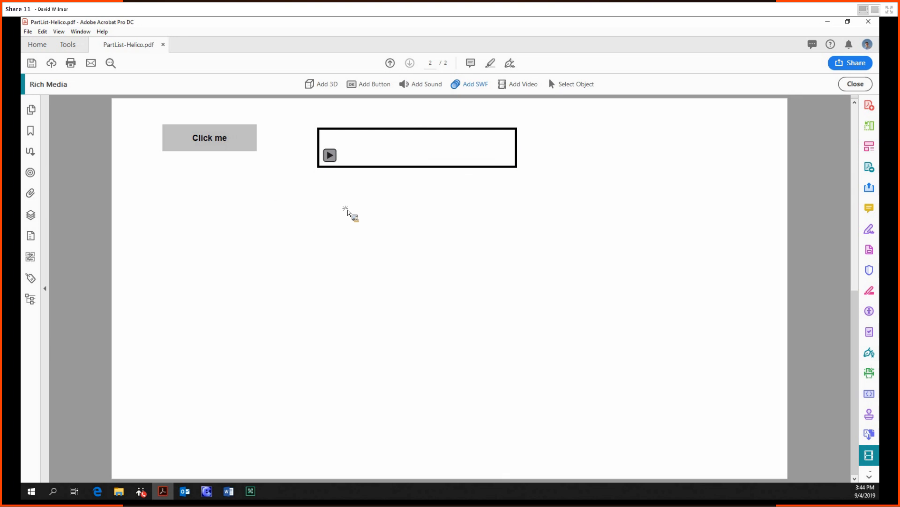
left_click(474, 84)
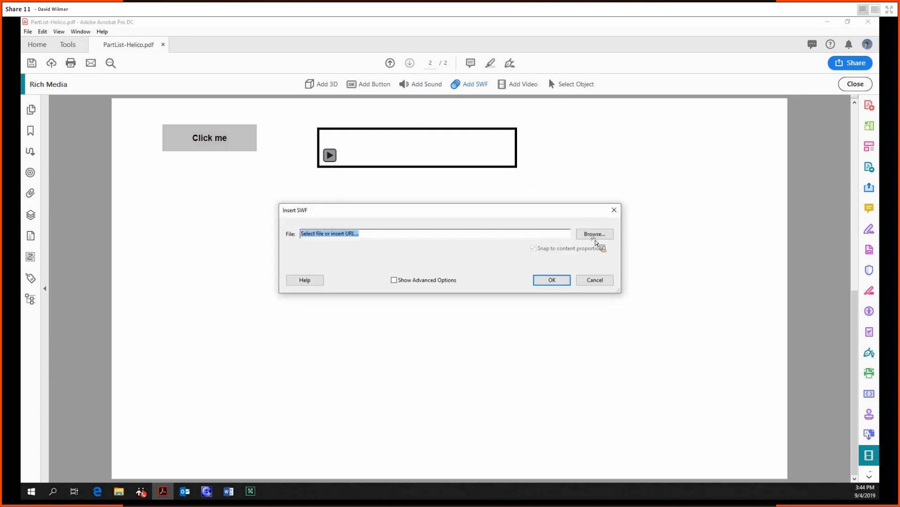
left_click(595, 234)
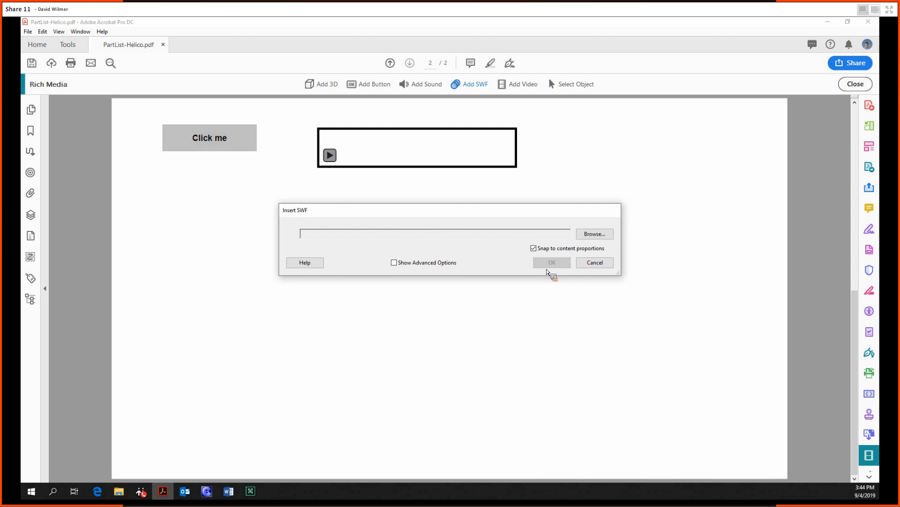
mouse_move(456, 285)
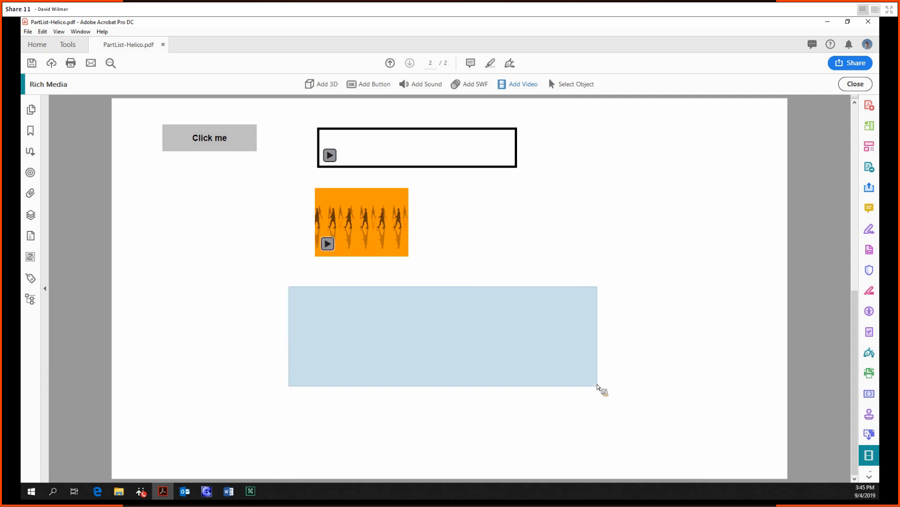
Place a Tutorial MP4 video below the SWF on page 2 and start it playing.
left_click(522, 83)
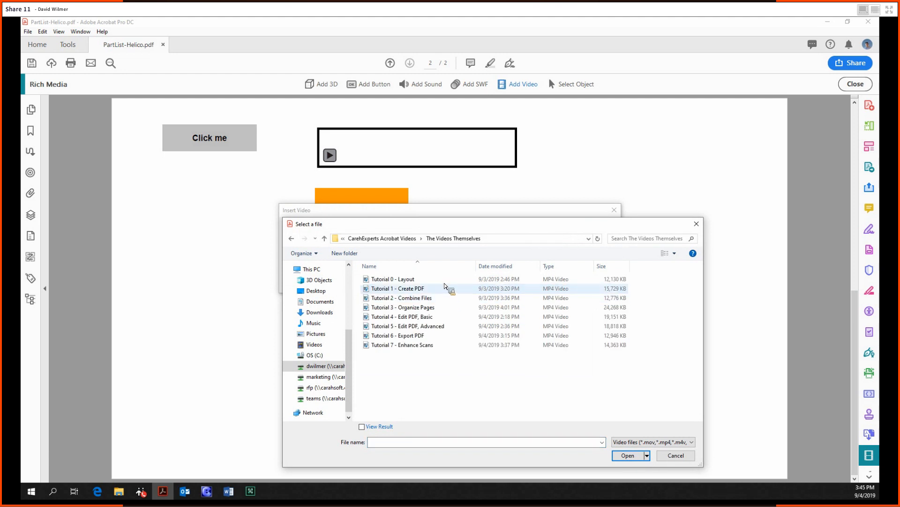
left_click(627, 455)
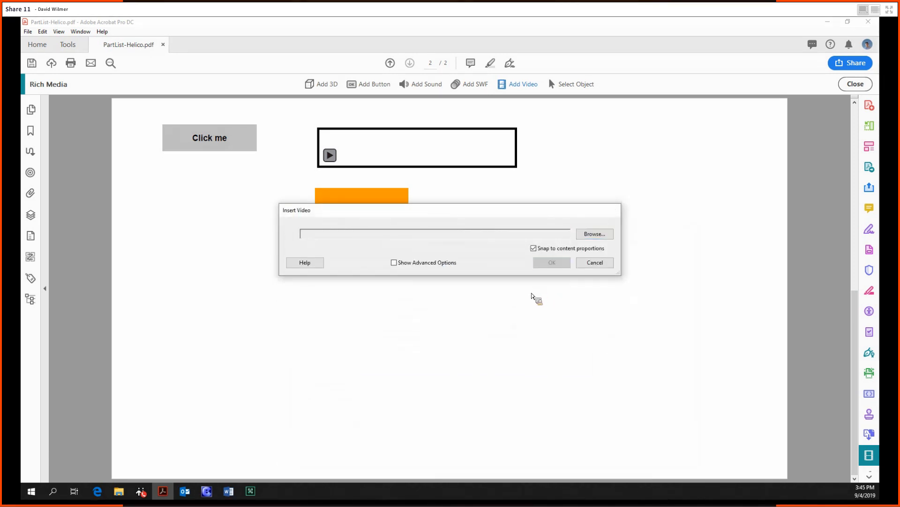
left_click(551, 262)
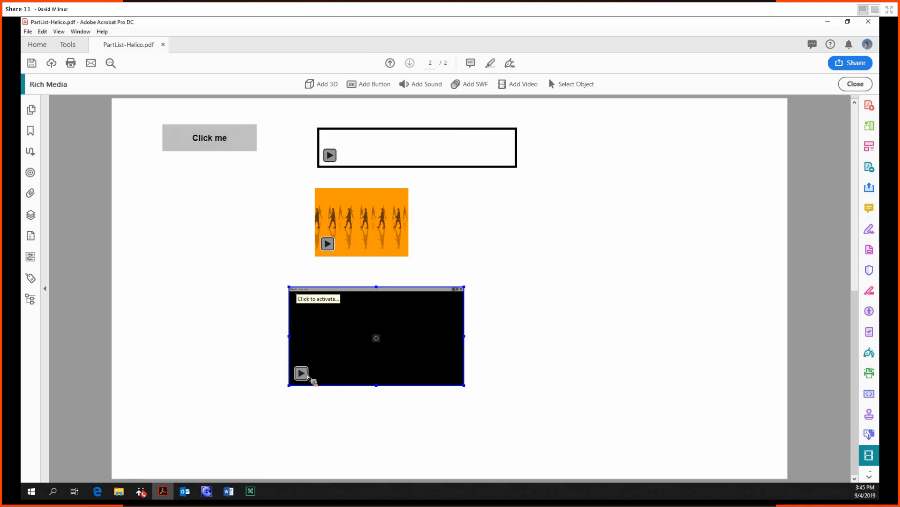
left_click(301, 372)
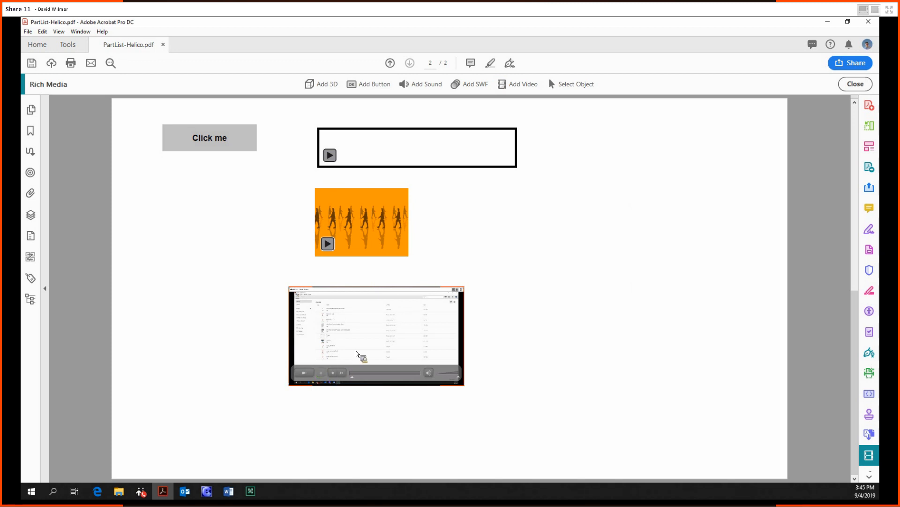
mouse_move(628, 249)
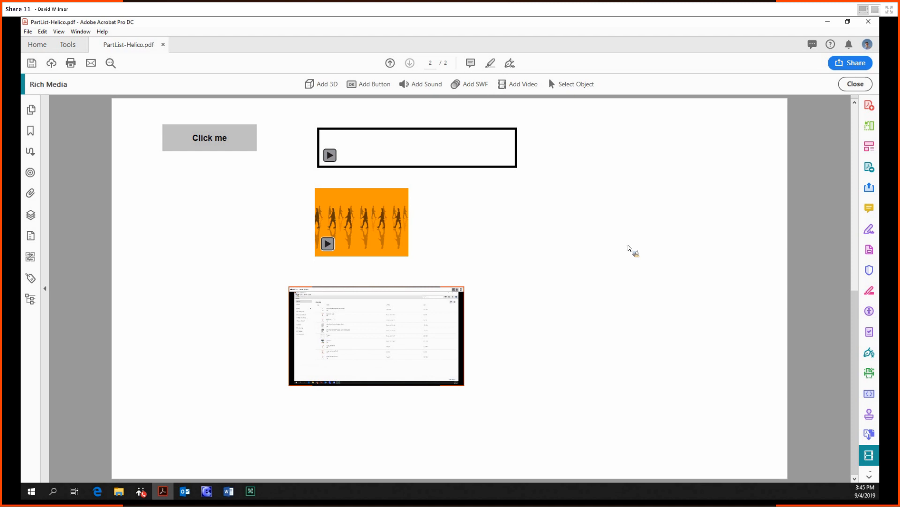
mouse_move(588, 100)
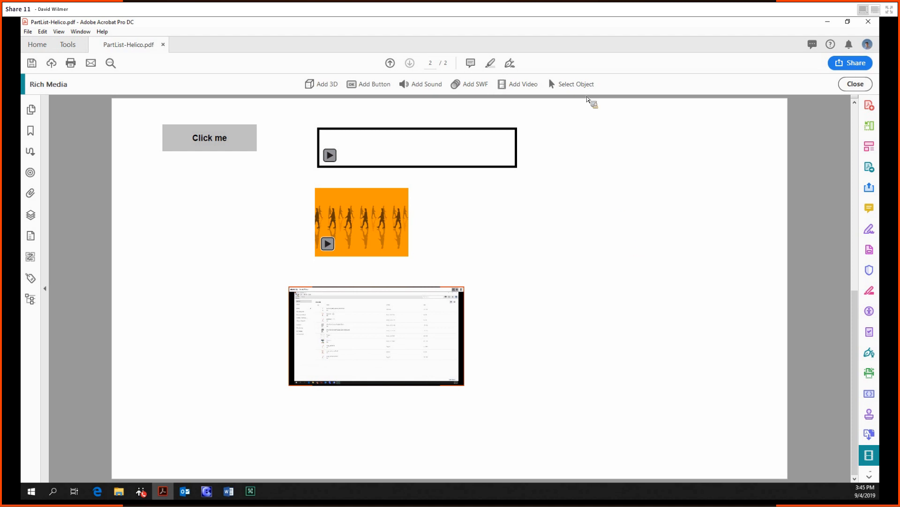
Switch to Select Object, revisit page 1's part list, then show the full Tools overview.
left_click(361, 223)
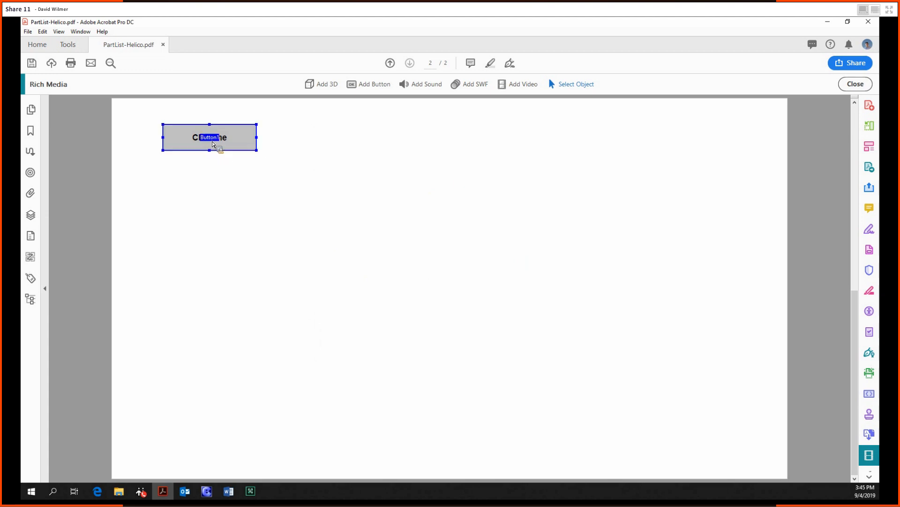
left_click(390, 63)
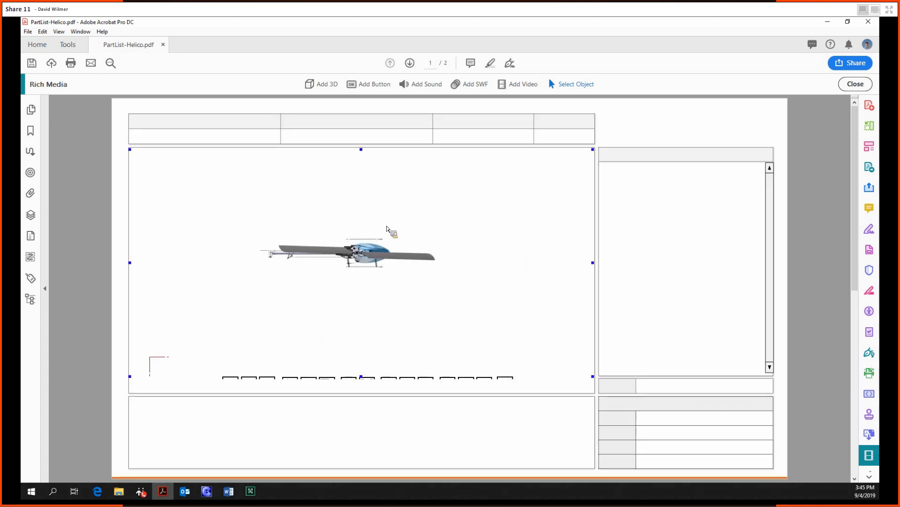
left_click(67, 44)
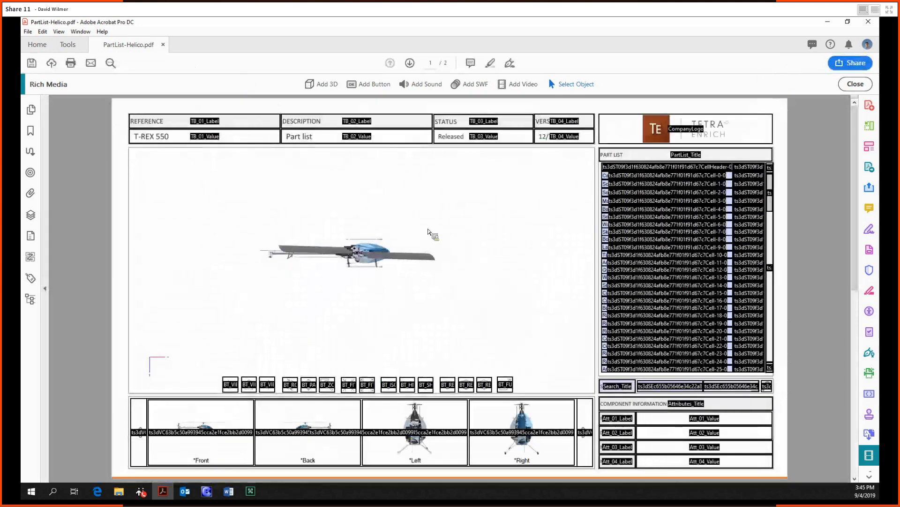
left_click(68, 45)
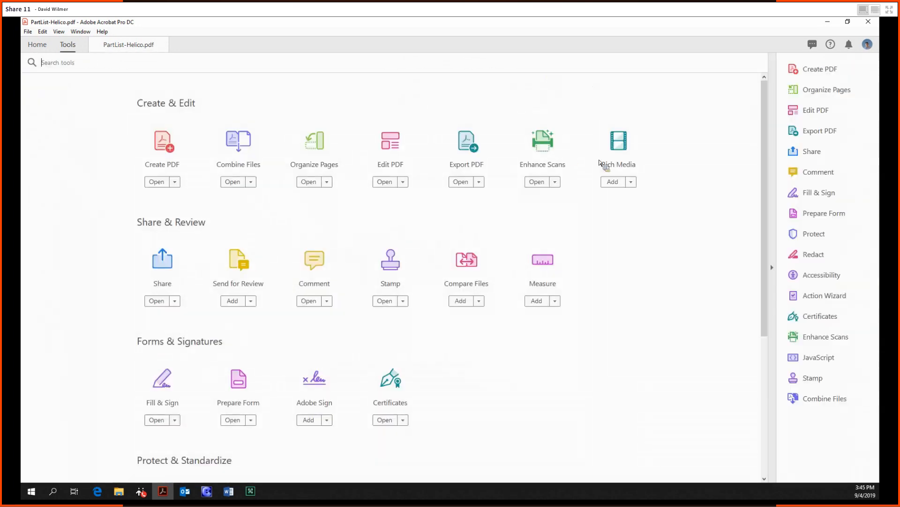
mouse_move(640, 143)
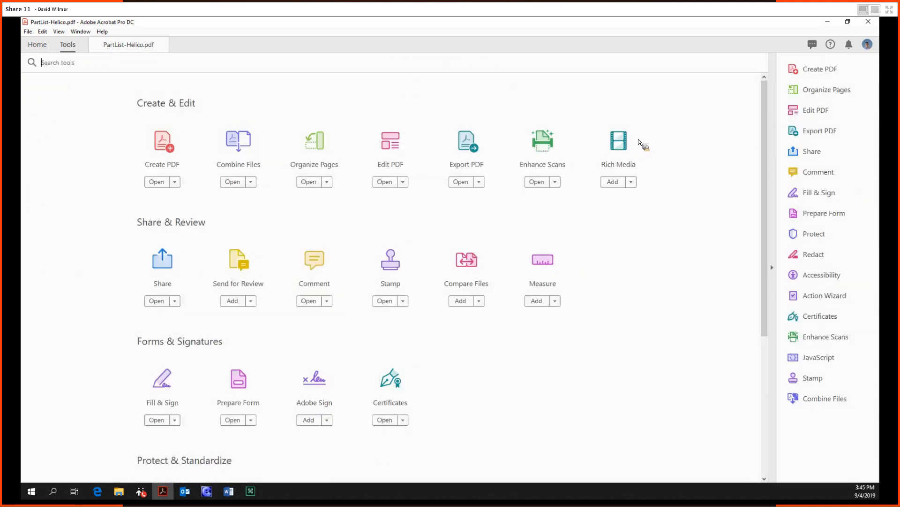
mouse_move(639, 141)
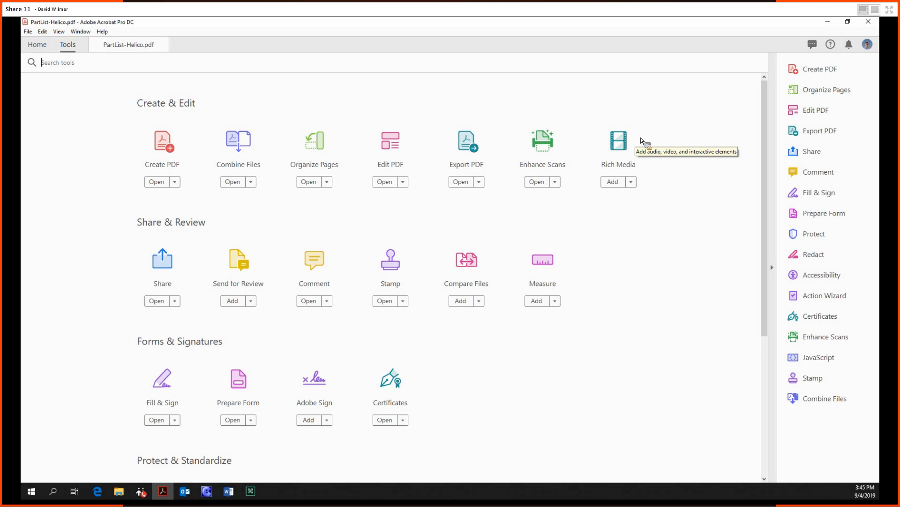
mouse_move(643, 142)
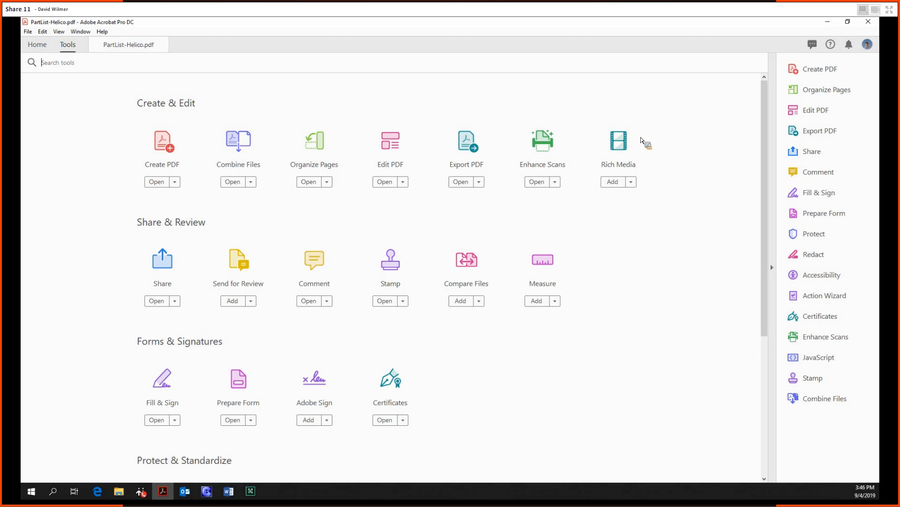